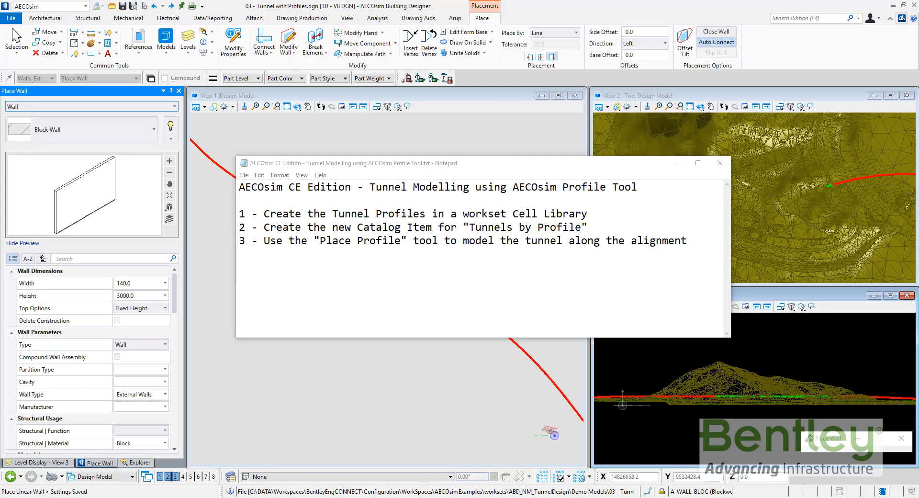
pyautogui.moveTo(41, 473)
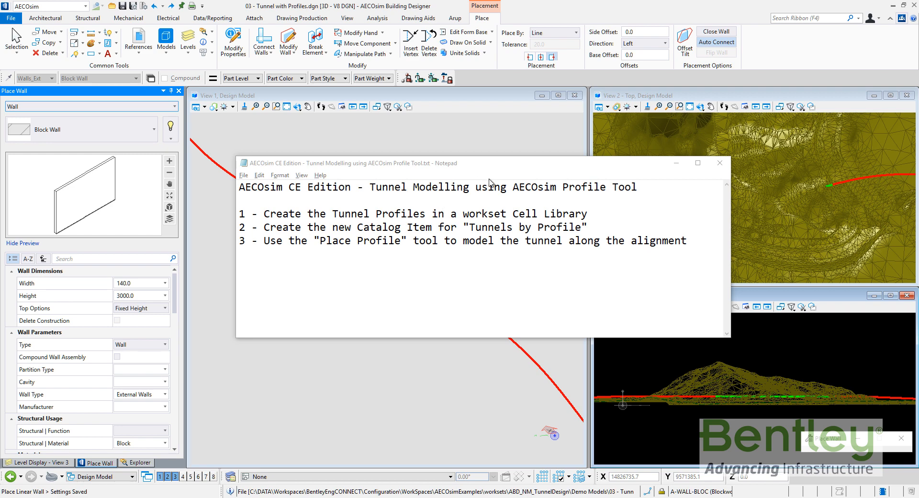
pyautogui.moveTo(488, 101)
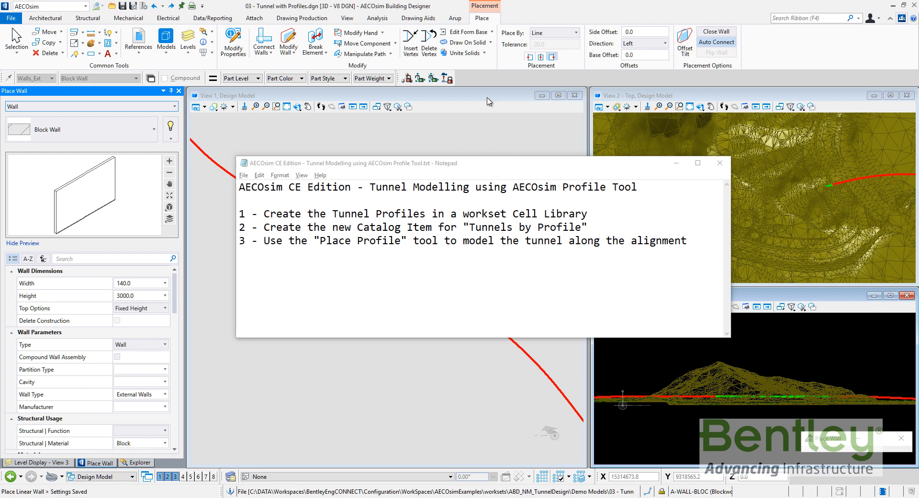
# Dismiss the tunnel outline, end Place Wall, and return to the top view of the alignment.
pyautogui.click(719, 163)
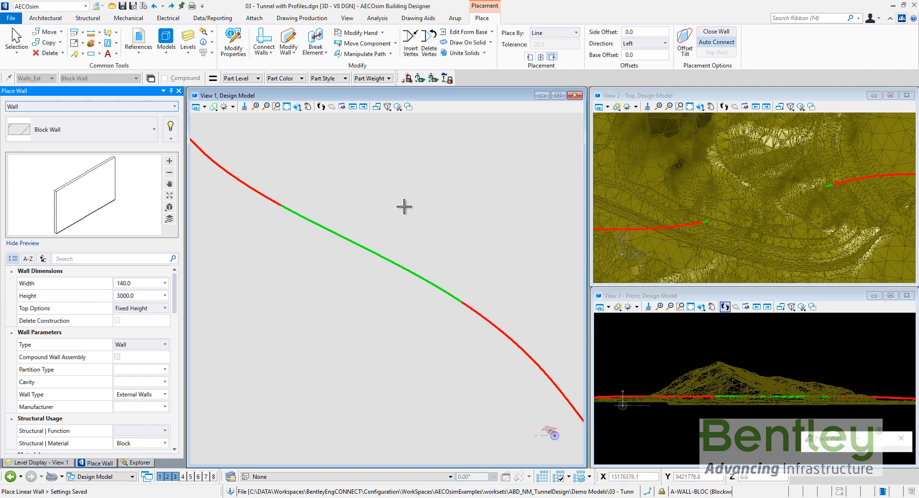
pyautogui.moveTo(461, 314)
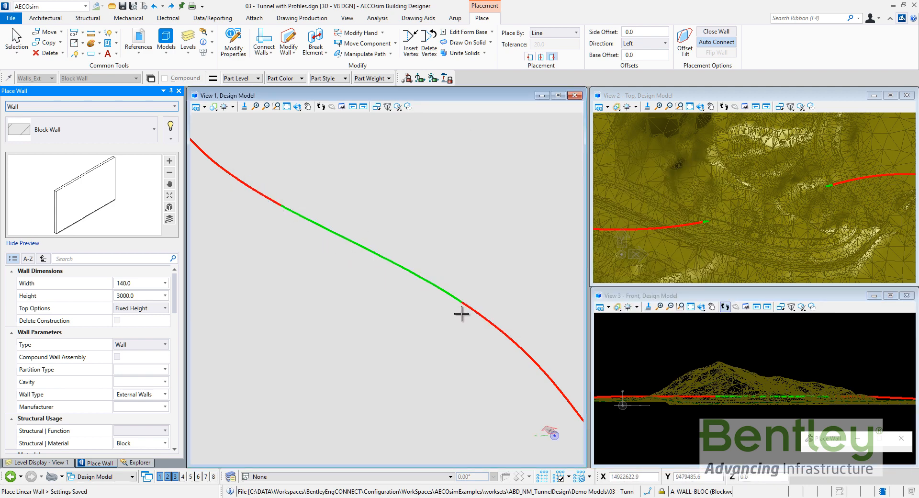
pyautogui.rightClick(282, 180)
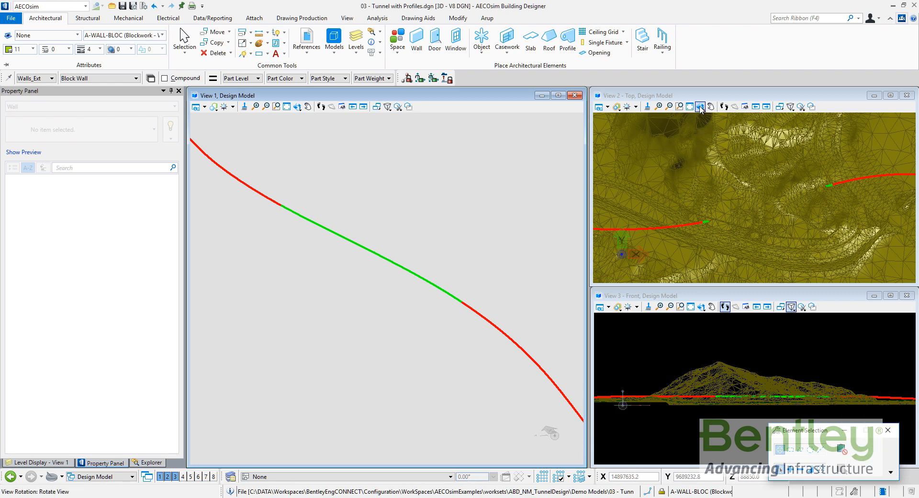
pyautogui.click(699, 106)
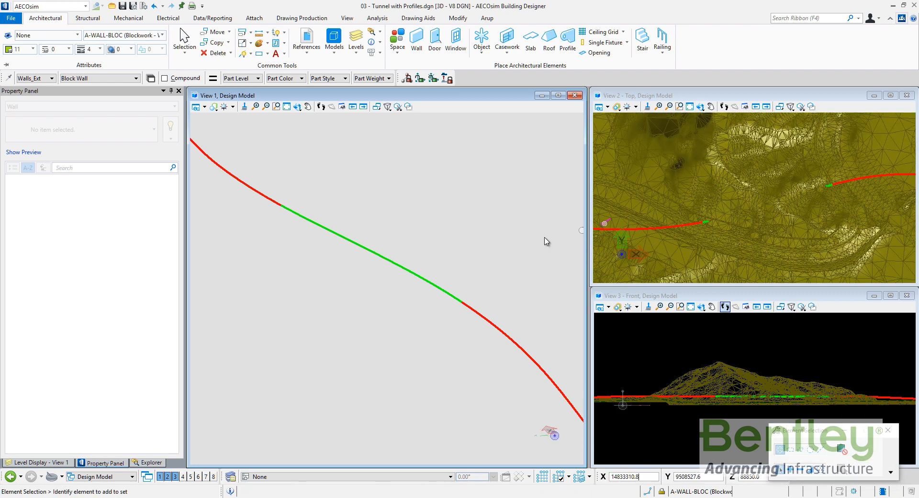
pyautogui.moveTo(493, 238)
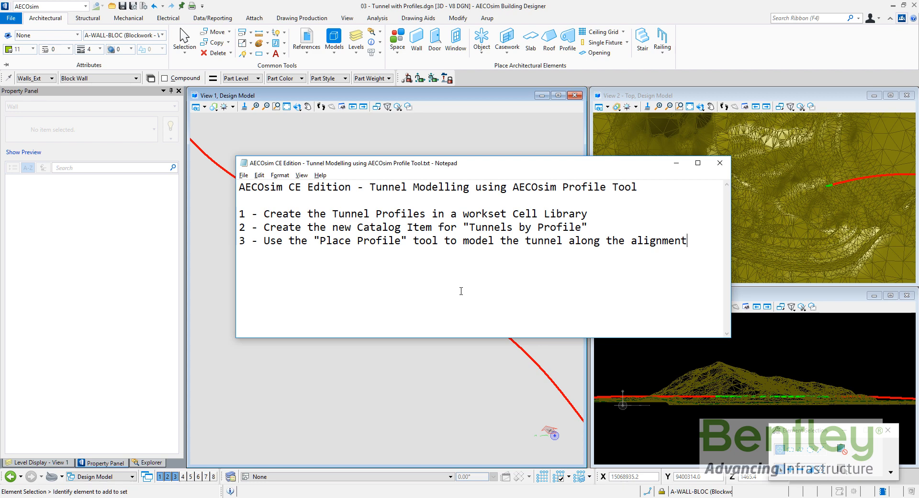
pyautogui.moveTo(561, 169)
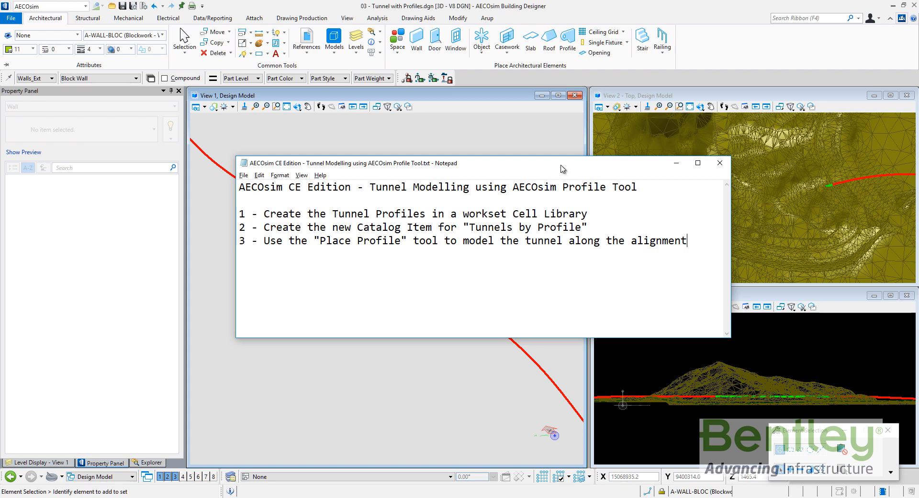
pyautogui.moveTo(603, 196)
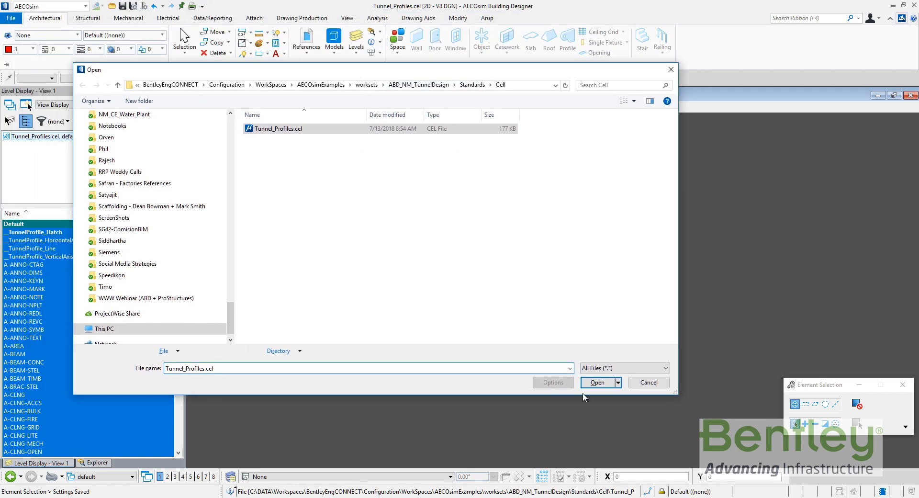
# Open Tunnel_Profiles.cel and make its Tunnel Ring model active in the view.
pyautogui.click(596, 382)
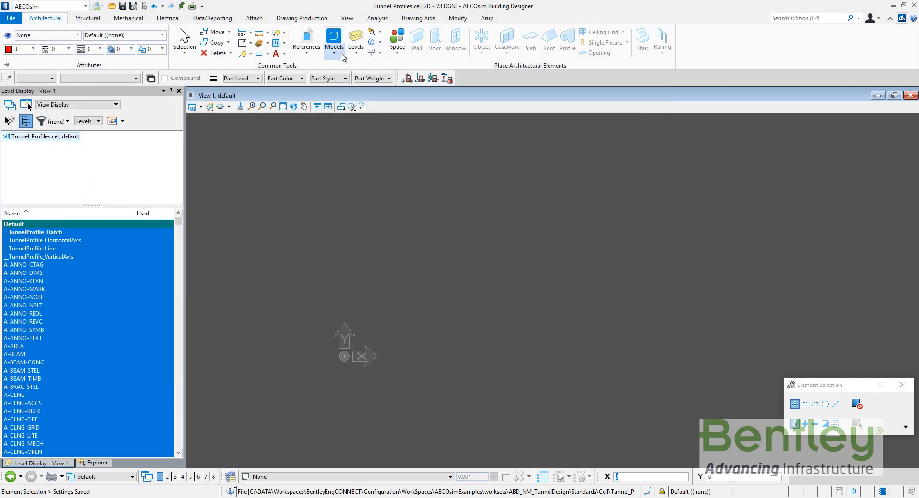
pyautogui.click(333, 39)
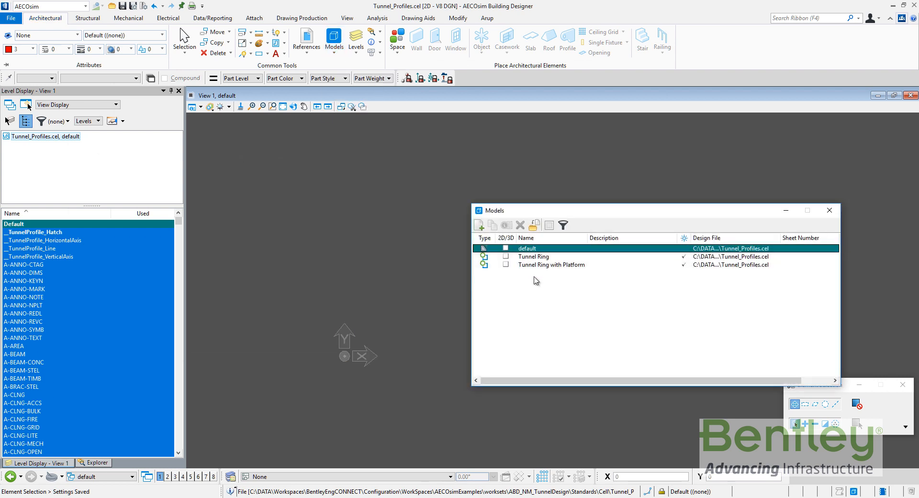
pyautogui.doubleClick(532, 256)
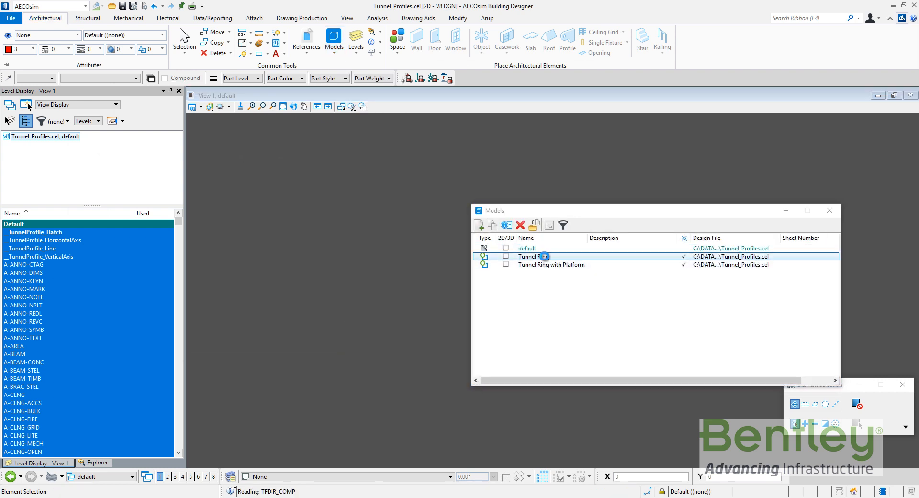
pyautogui.doubleClick(531, 256)
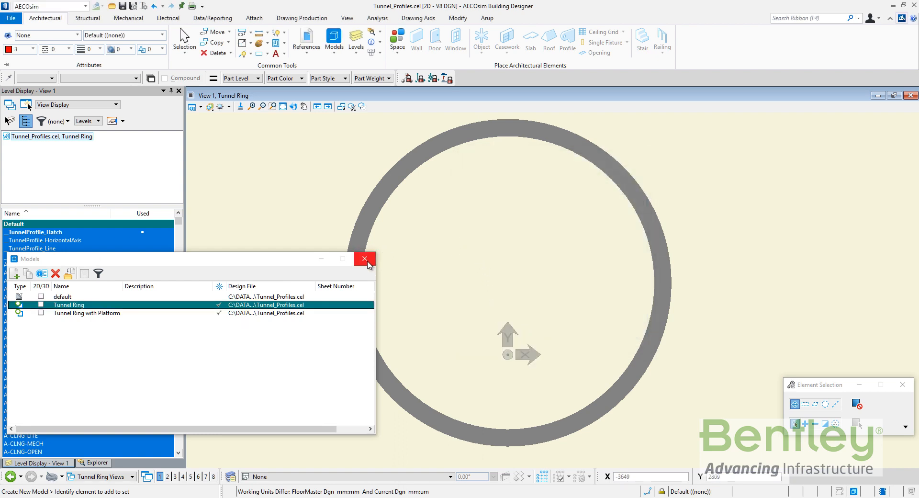
# Measure the Tunnel Ring profile across its diameter at 9401 mm.
pyautogui.click(364, 259)
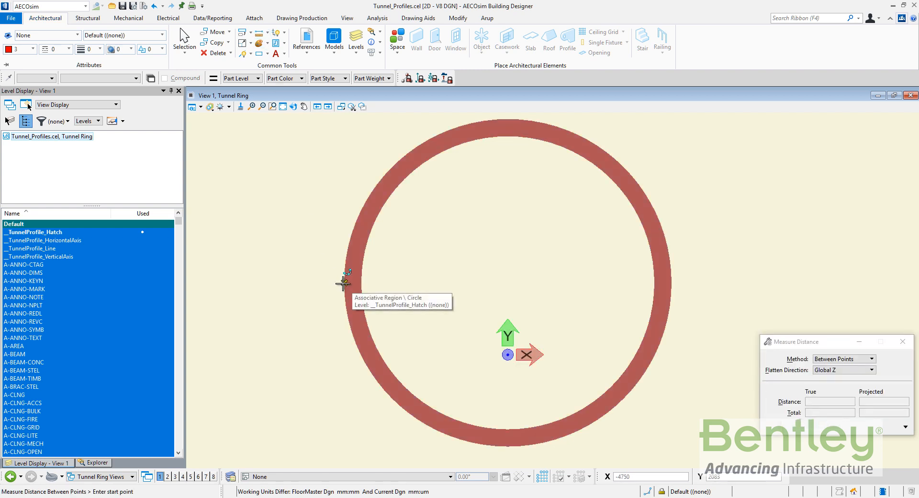
pyautogui.click(668, 287)
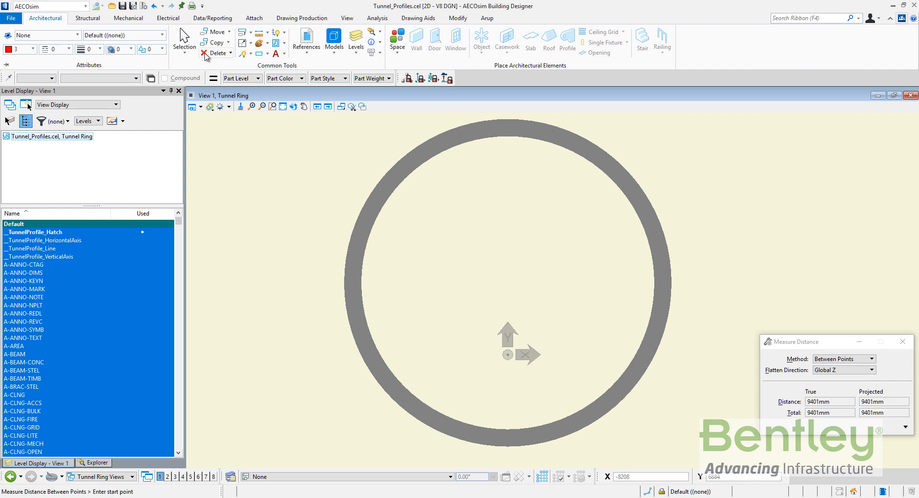
pyautogui.click(282, 78)
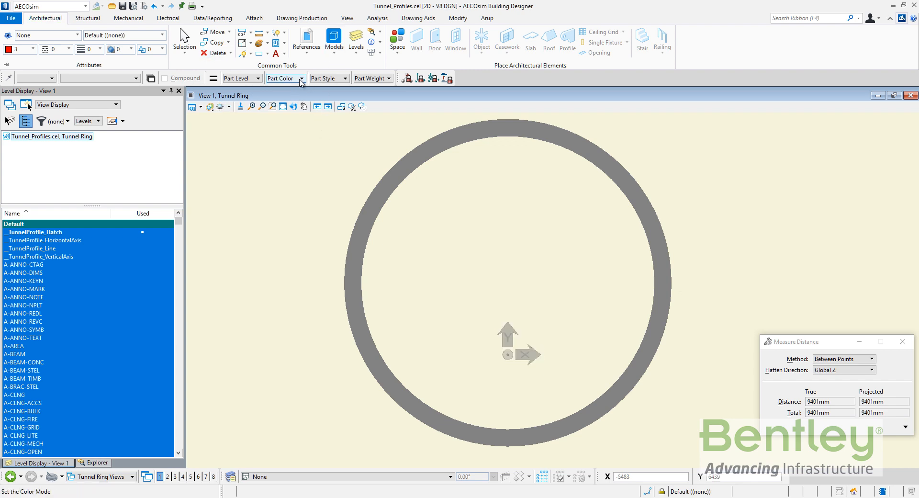
# Open the Tunnel Ring with Platform model and measure across it.
pyautogui.click(334, 37)
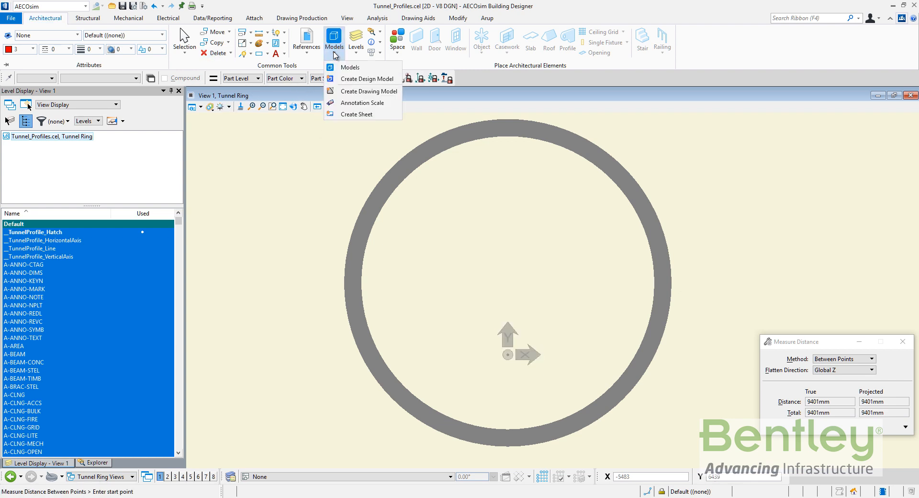
pyautogui.click(350, 67)
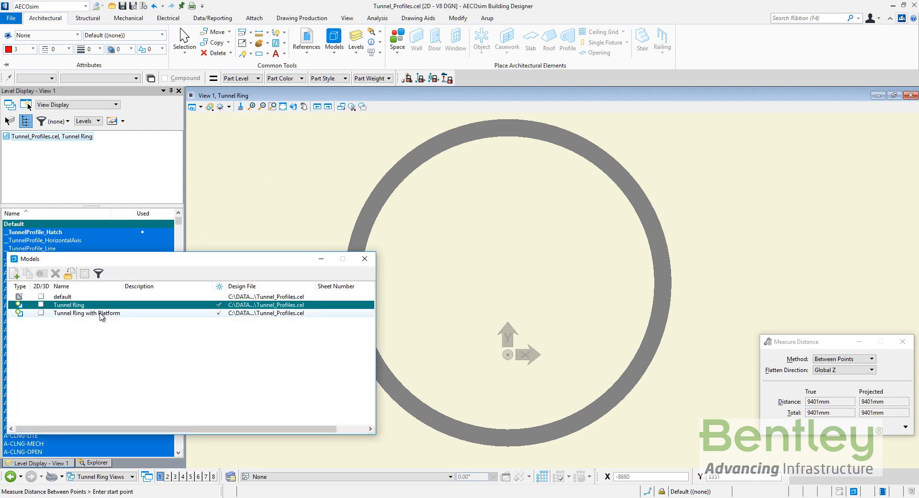
pyautogui.doubleClick(86, 312)
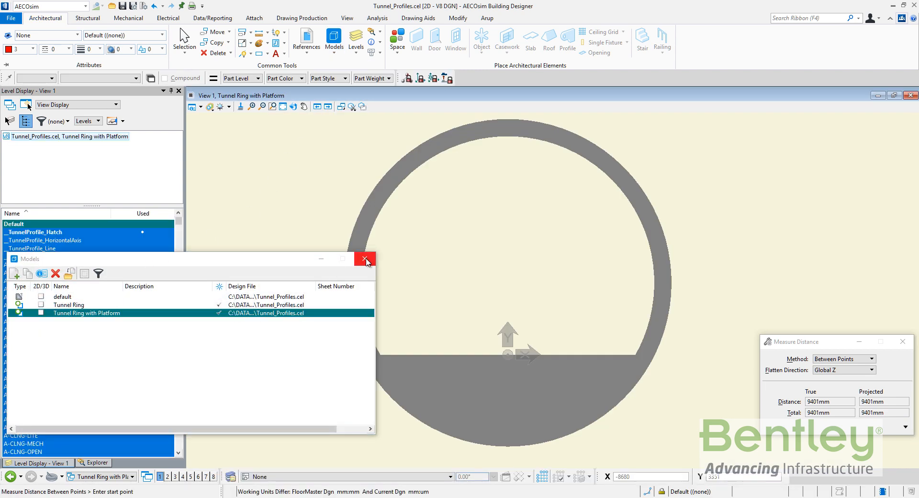
pyautogui.click(365, 259)
pyautogui.write('9500')
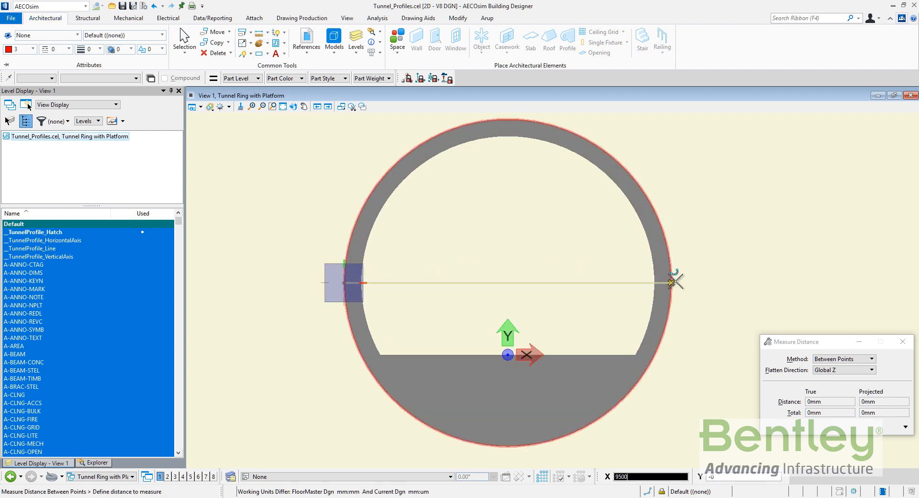
pyautogui.click(671, 281)
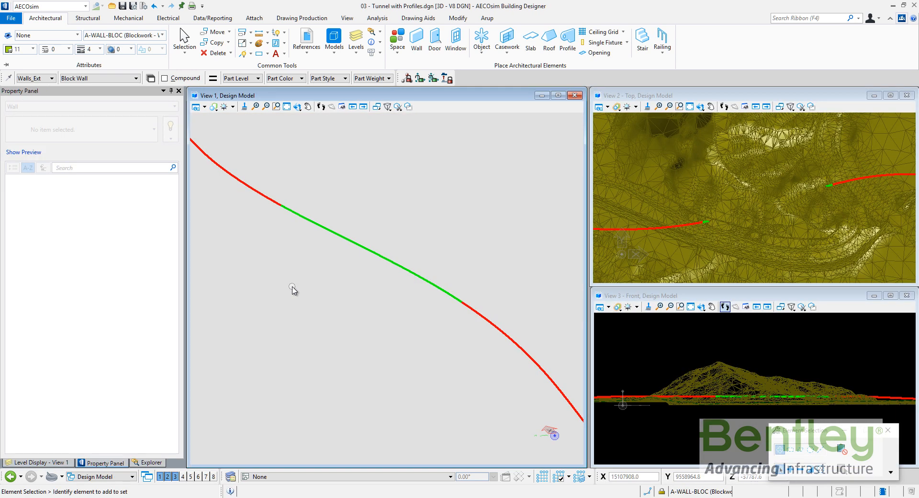
# Launch Catalog Editor from the Data/Reporting Catalogs group and start a new catalog type.
pyautogui.click(212, 19)
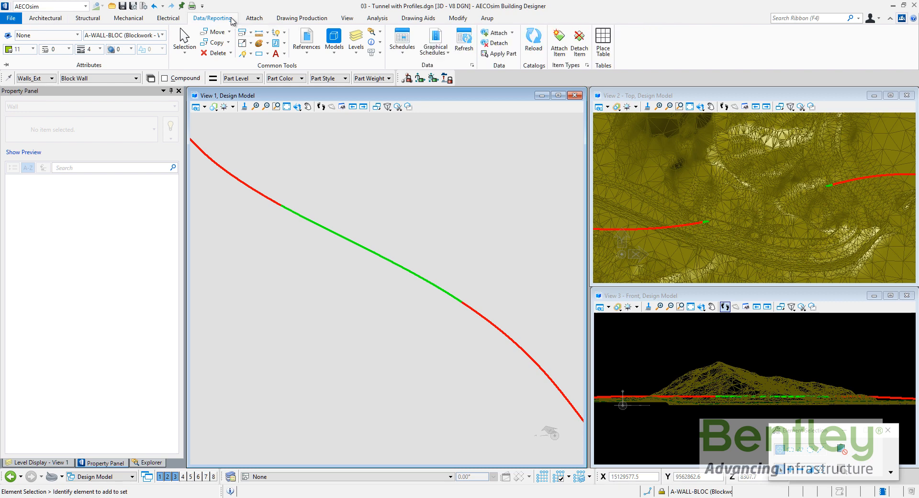
pyautogui.moveTo(470, 64)
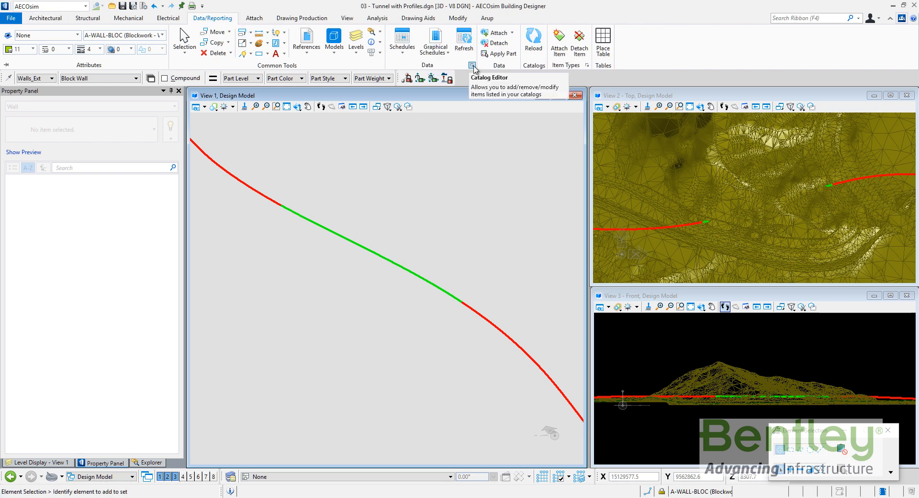
pyautogui.click(471, 65)
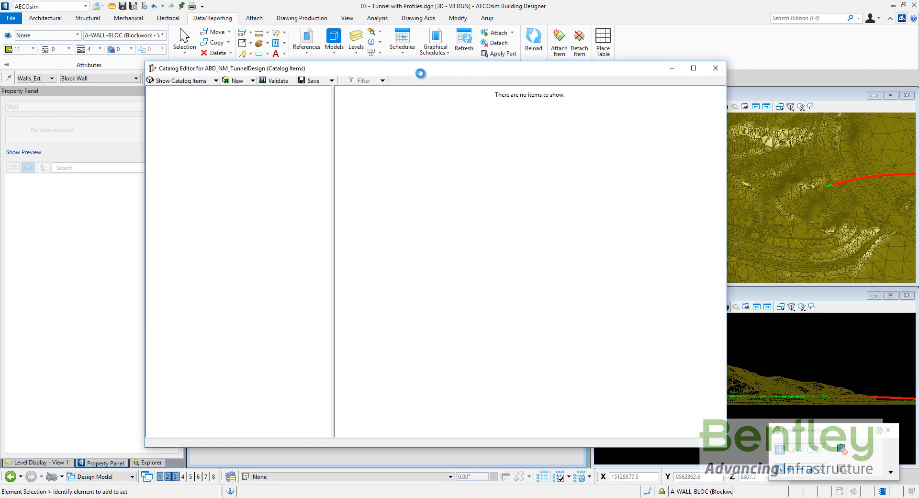
pyautogui.click(182, 81)
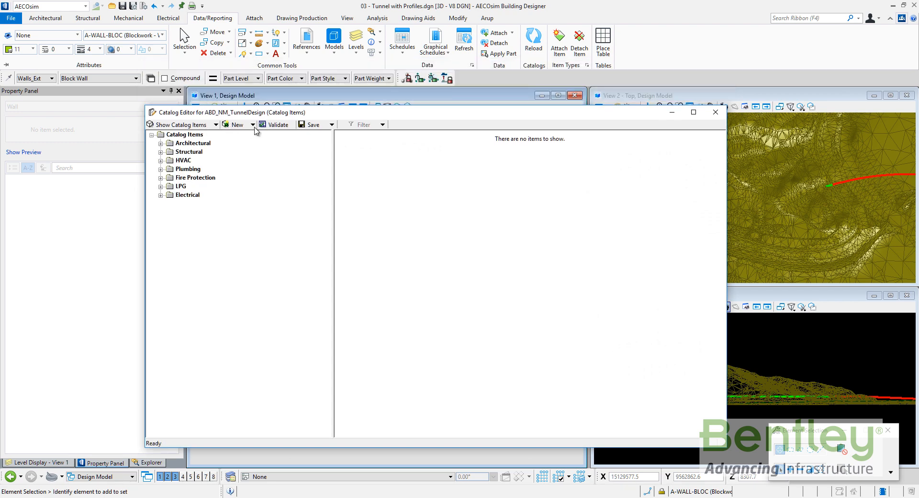
pyautogui.moveTo(259, 150)
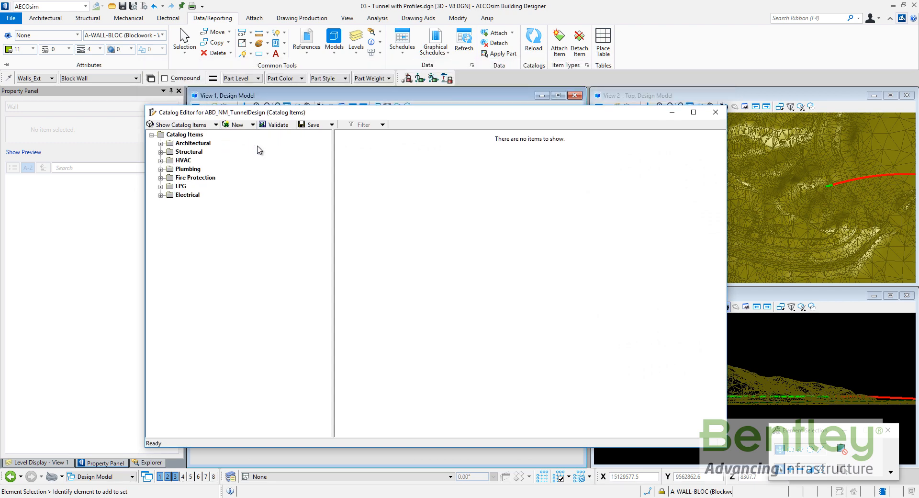
pyautogui.click(234, 123)
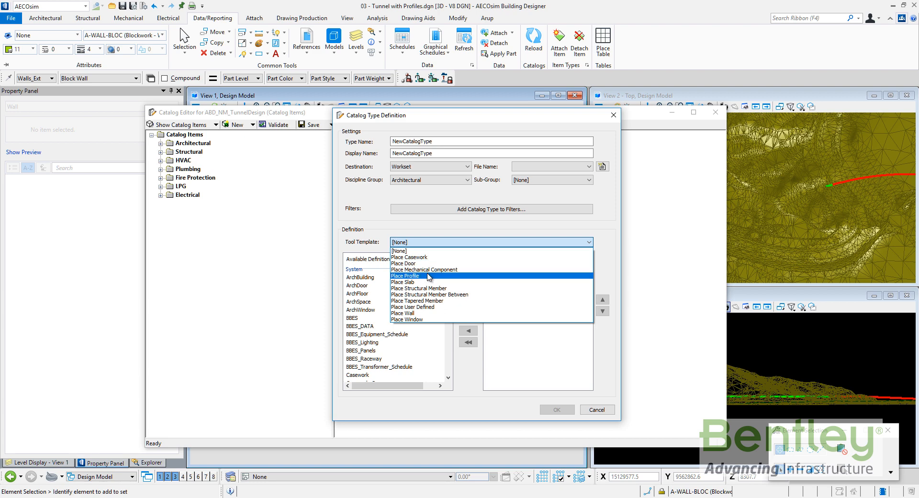
# Base the new catalog type on profile placement and name it Tunnel_By_Profile.
pyautogui.click(404, 276)
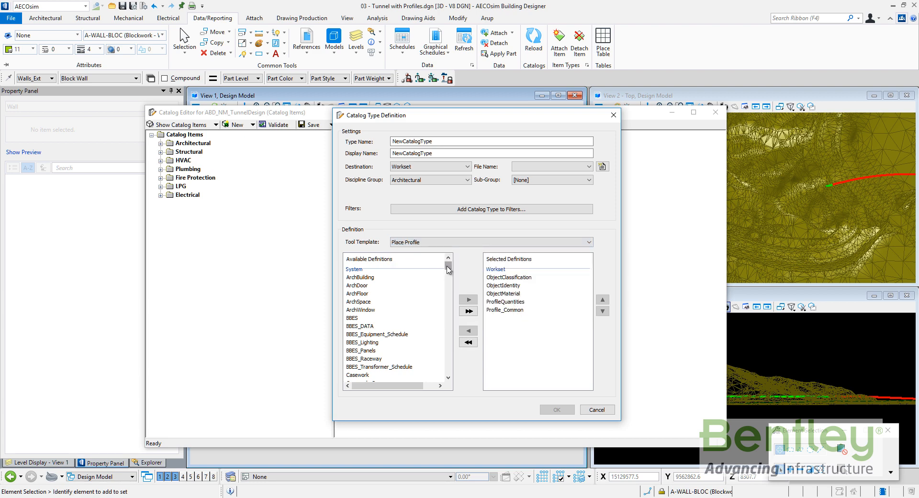
pyautogui.scroll(-3)
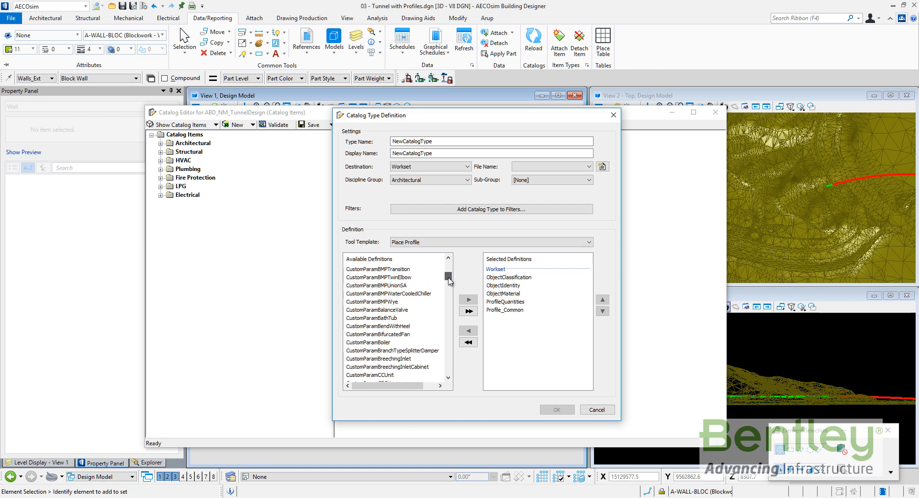
pyautogui.moveTo(448, 278); pyautogui.dragTo(448, 340)
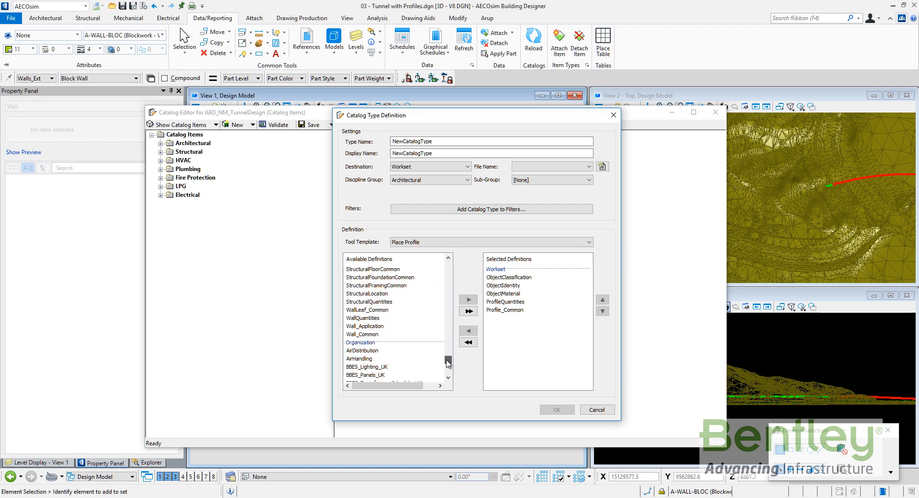
pyautogui.scroll(-3)
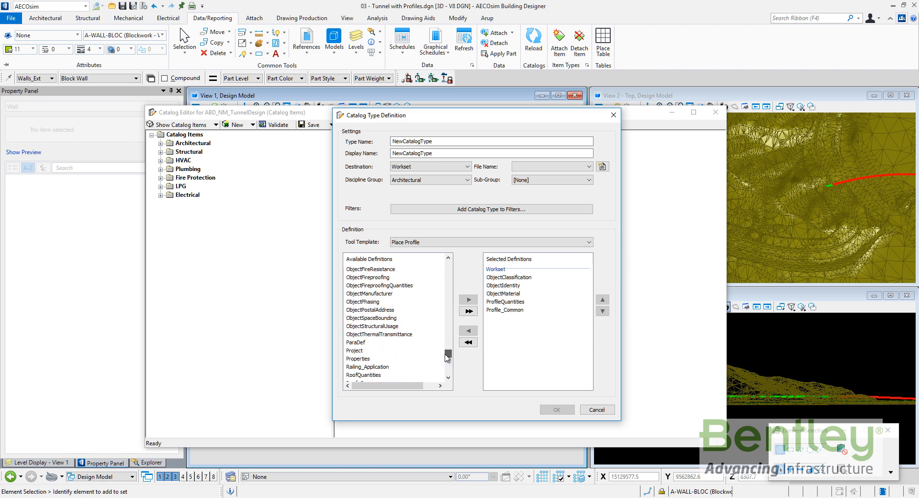
pyautogui.click(364, 341)
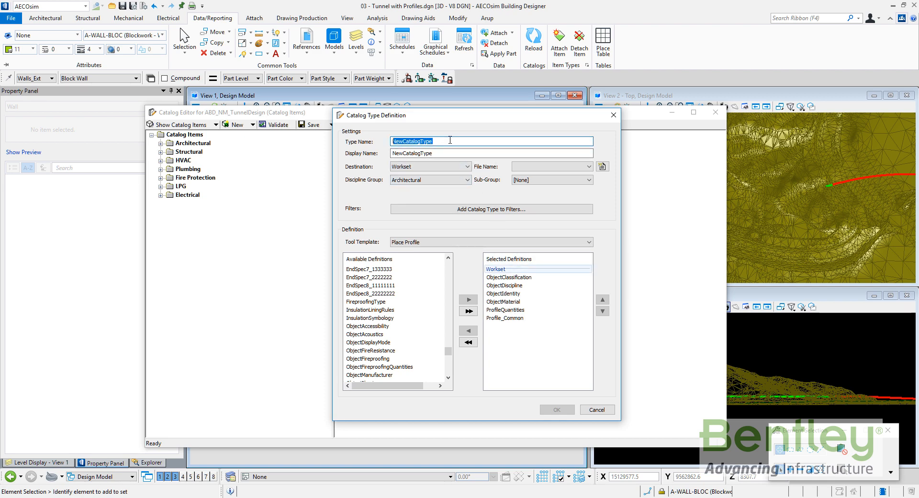
pyautogui.write('Tunnel_By_')
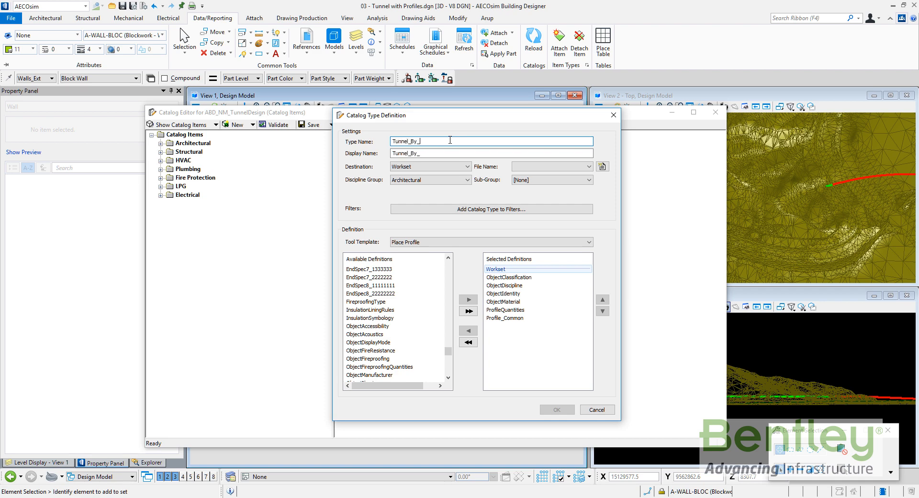
pyautogui.write('Profile')
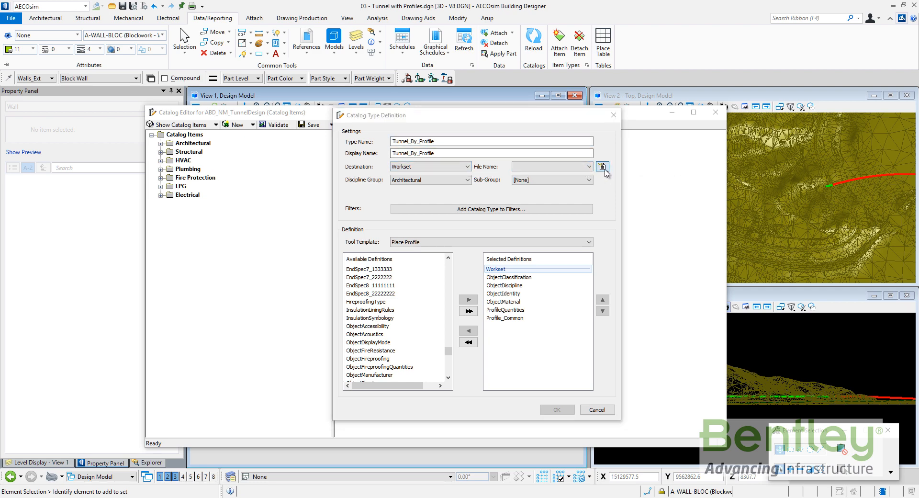
# Store the type in Workset_Definitions under Structural discipline, Civil sub-group.
pyautogui.click(602, 166)
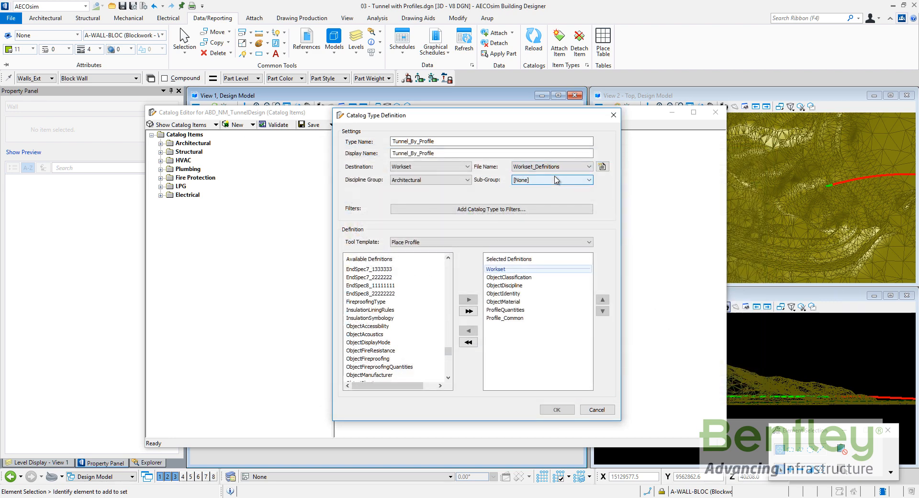
pyautogui.click(430, 180)
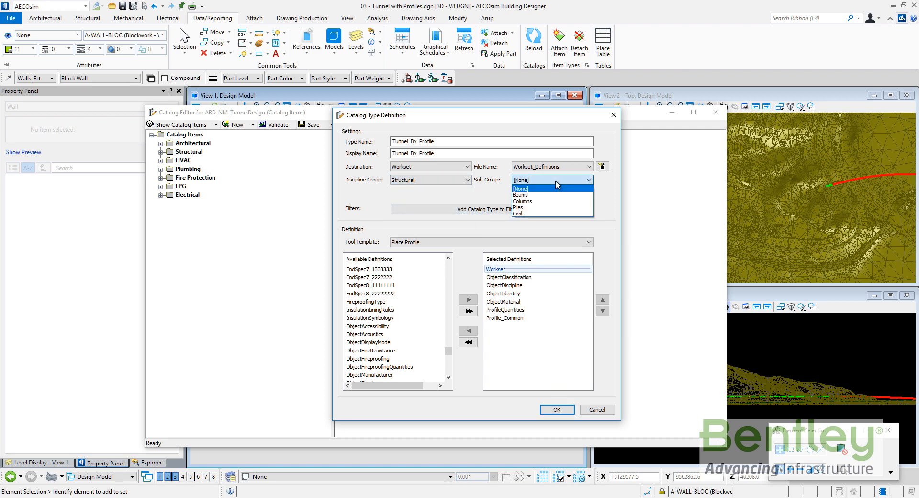
pyautogui.click(517, 213)
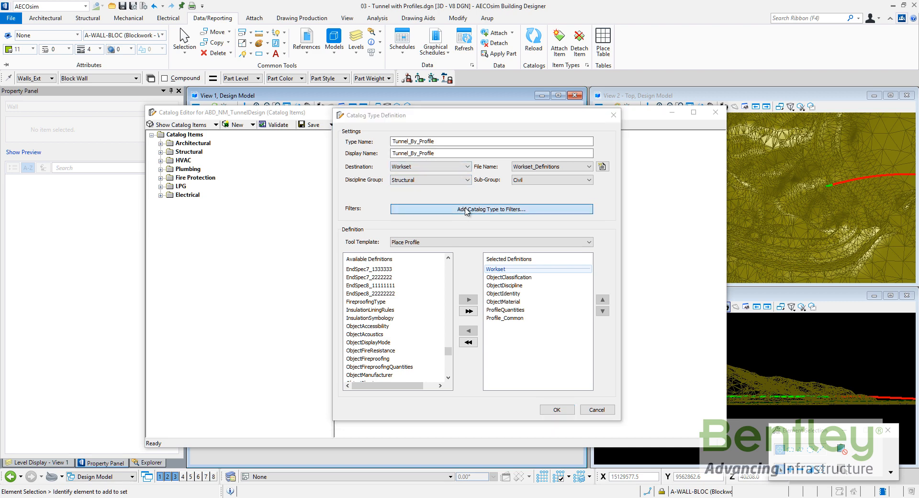
# Apply the Structural (ALL) filter and select Tunnel_By_Profile under Structural > Civil.
pyautogui.click(491, 209)
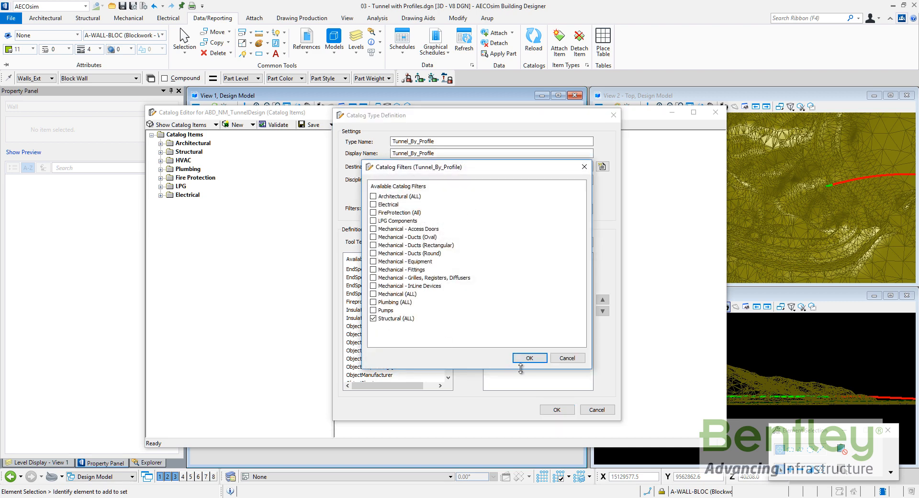
pyautogui.click(527, 357)
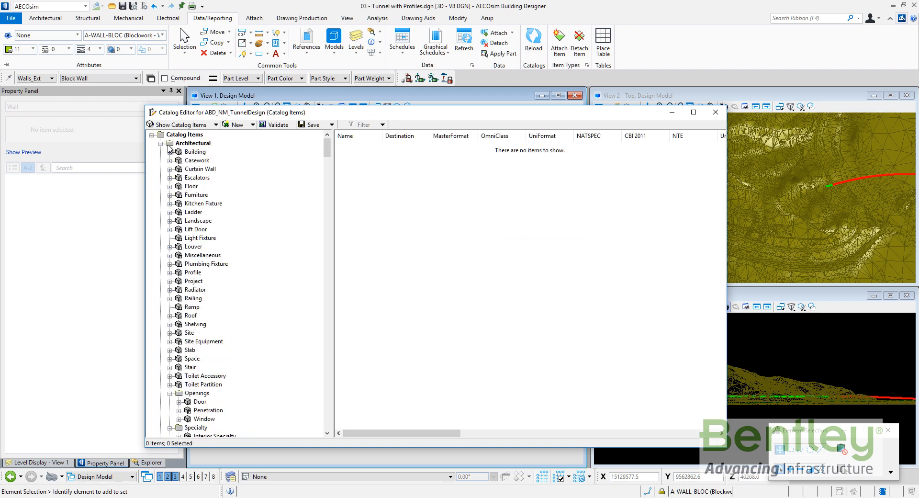
pyautogui.click(169, 144)
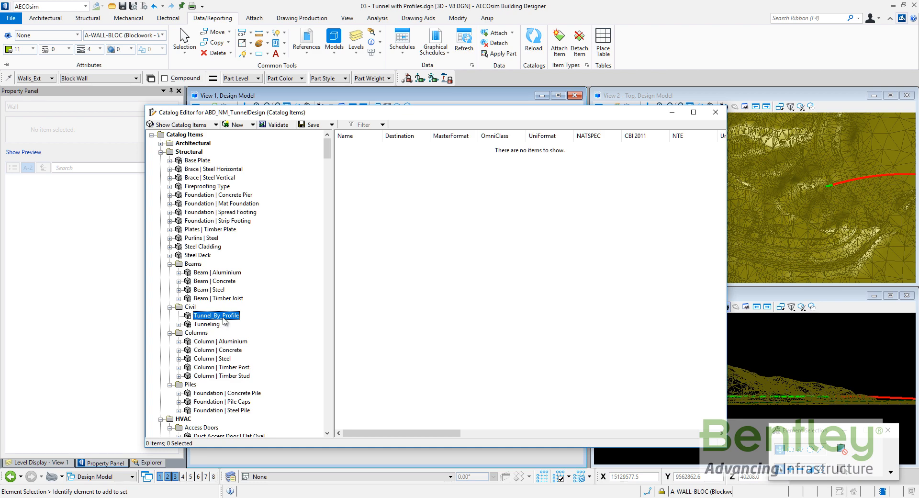
pyautogui.moveTo(235, 154)
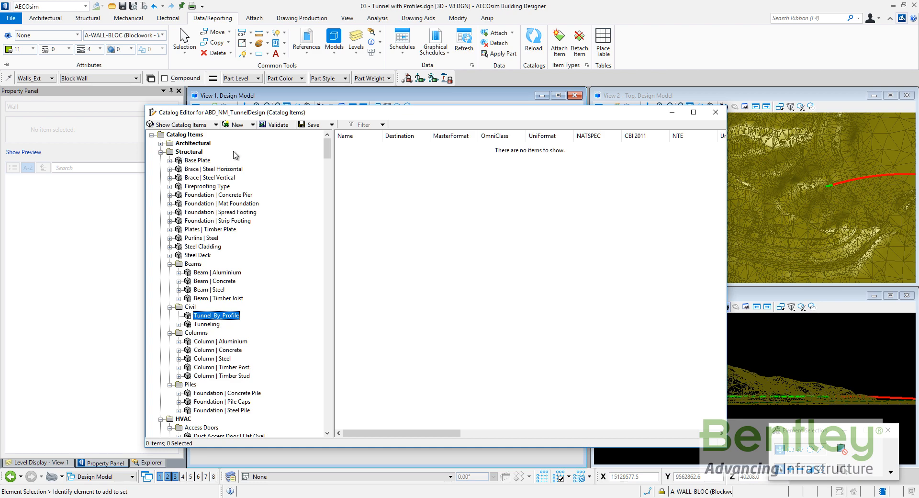
# Create a new catalog item named Tunnel Ring under Tunnel_By_Profile.
pyautogui.click(234, 124)
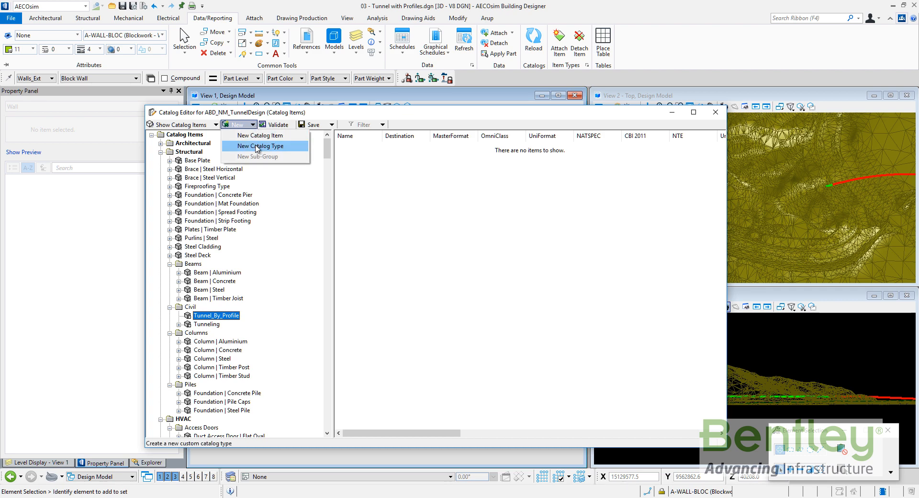
pyautogui.moveTo(258, 135)
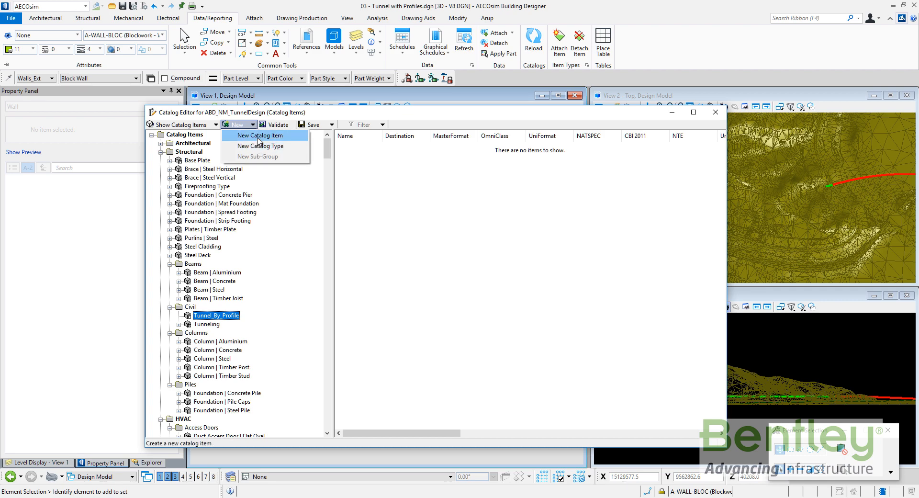
pyautogui.click(259, 135)
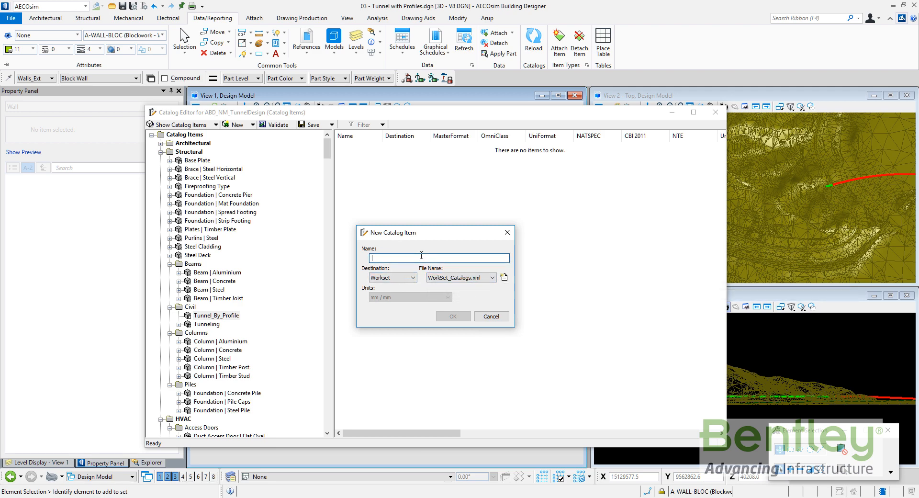
pyautogui.write('Tunnel Ring')
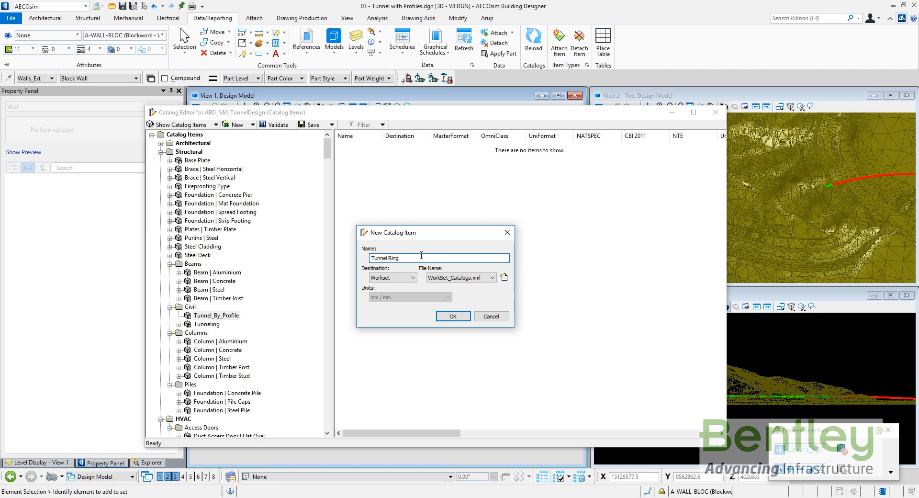
pyautogui.click(451, 316)
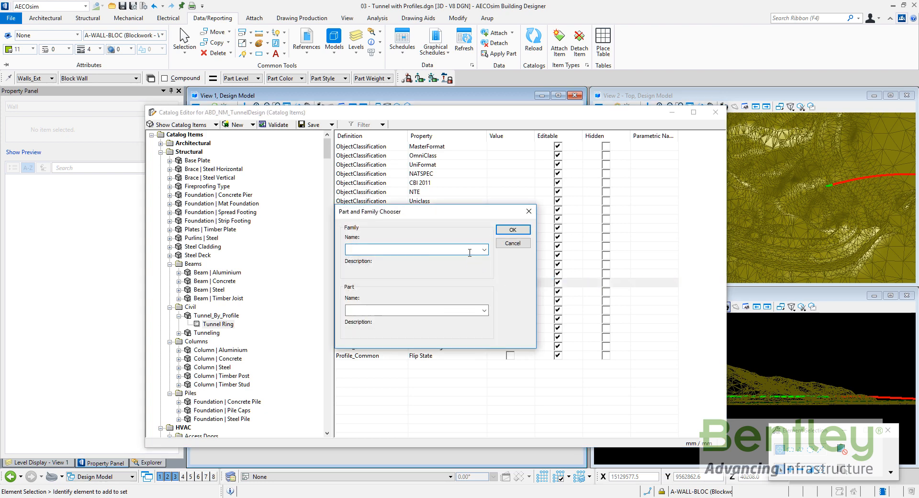
# Set its part definition to Structural - Concrete, Insitu Concrete Wall.
pyautogui.click(483, 250)
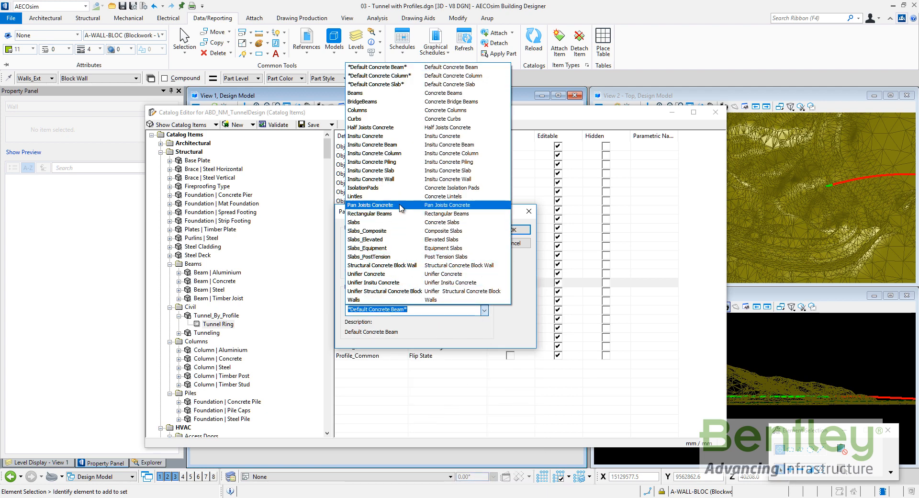
pyautogui.click(370, 179)
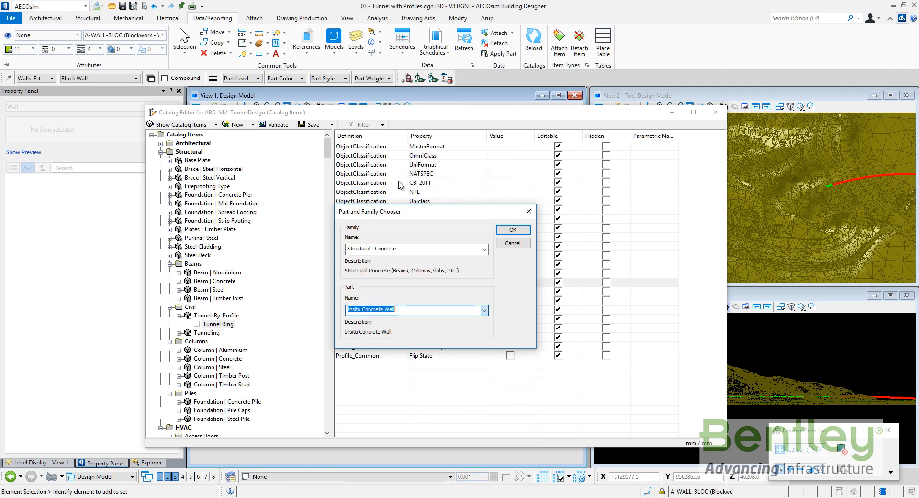
pyautogui.click(511, 228)
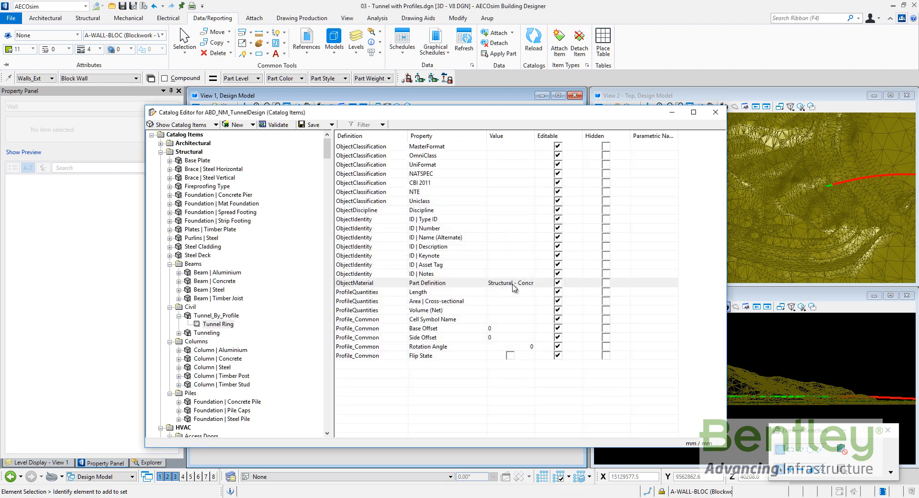
pyautogui.moveTo(514, 287)
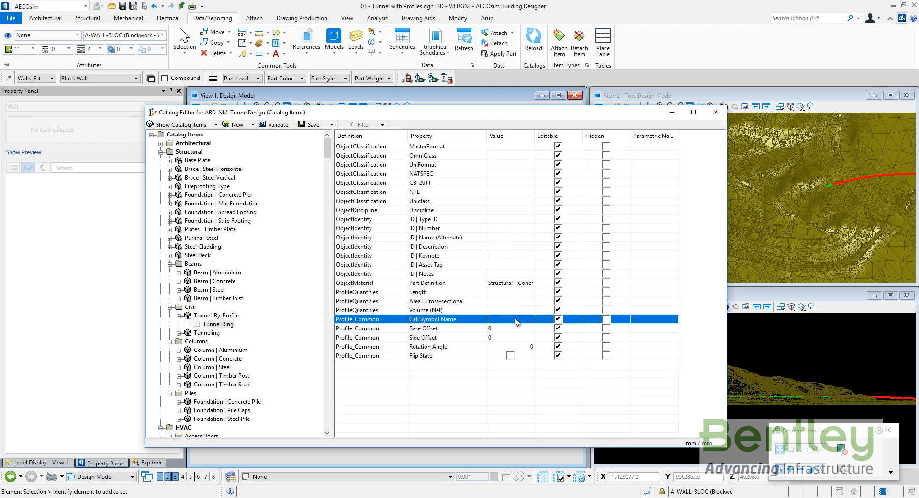
# Set Cell Symbol Name to the Tunnel Ring cell from the Tunnel_Profiles library.
pyautogui.click(516, 318)
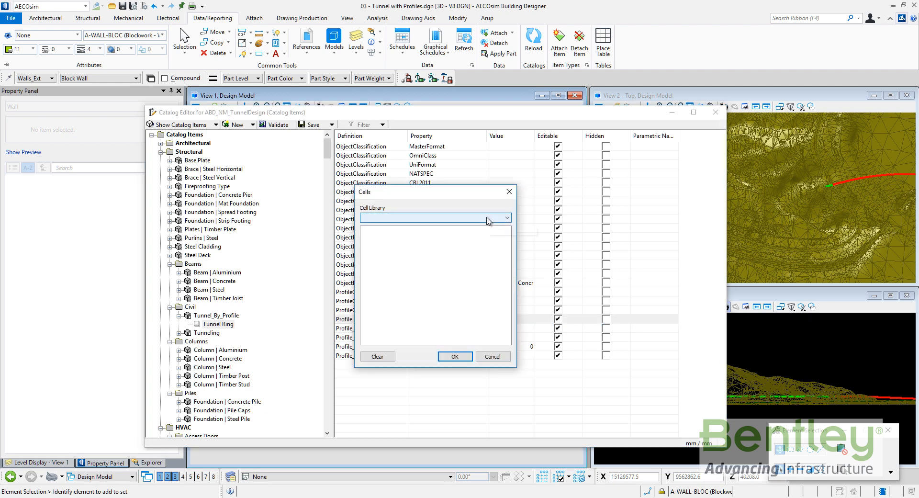
pyautogui.click(505, 217)
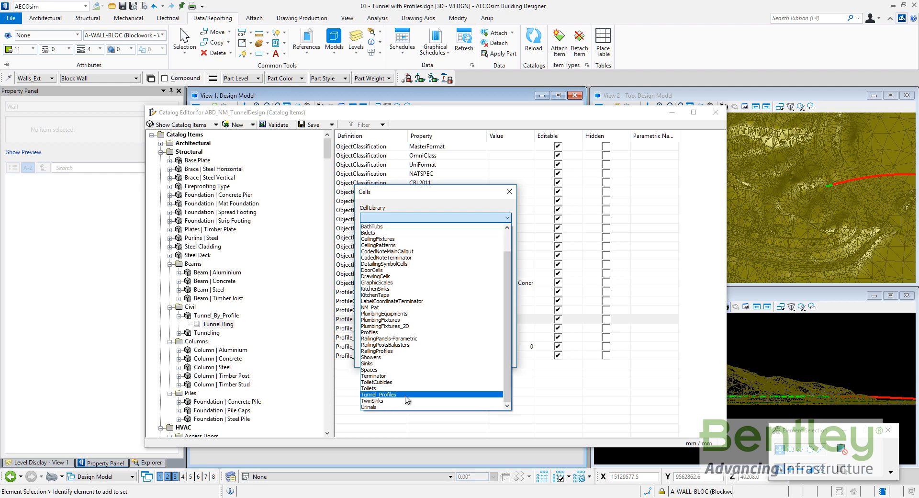
pyautogui.click(378, 393)
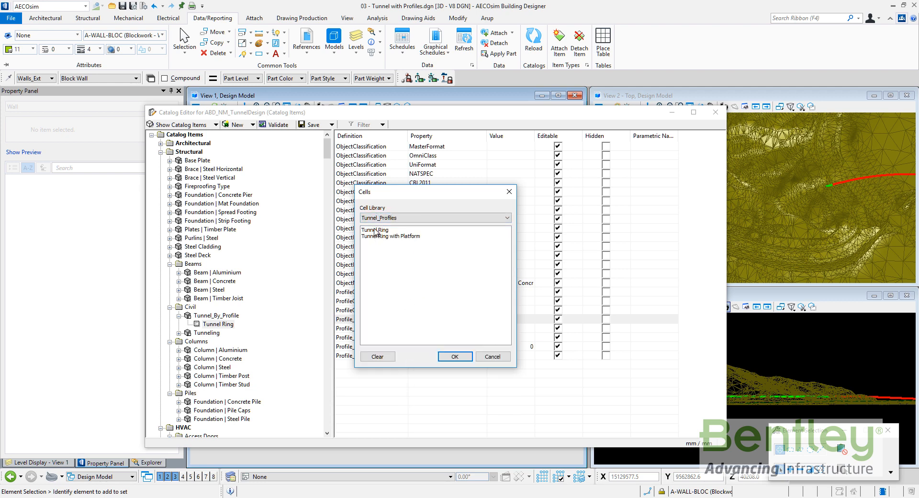
pyautogui.click(454, 356)
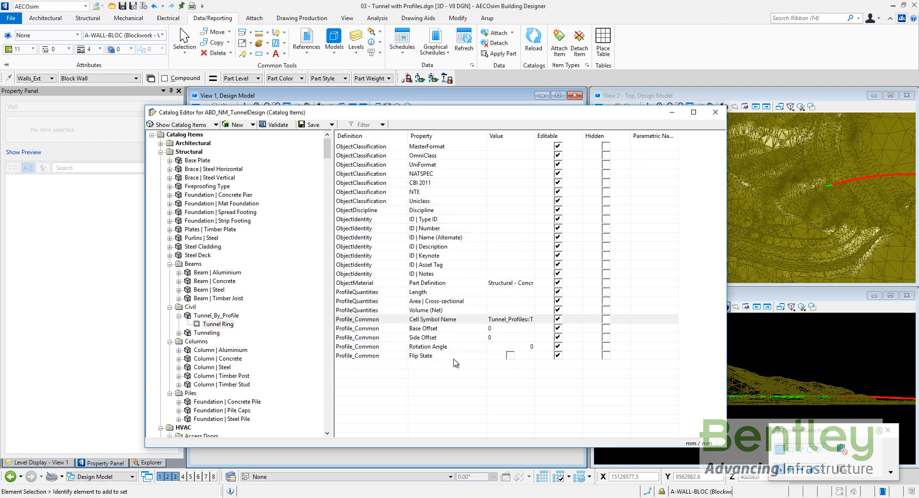
pyautogui.moveTo(490, 187)
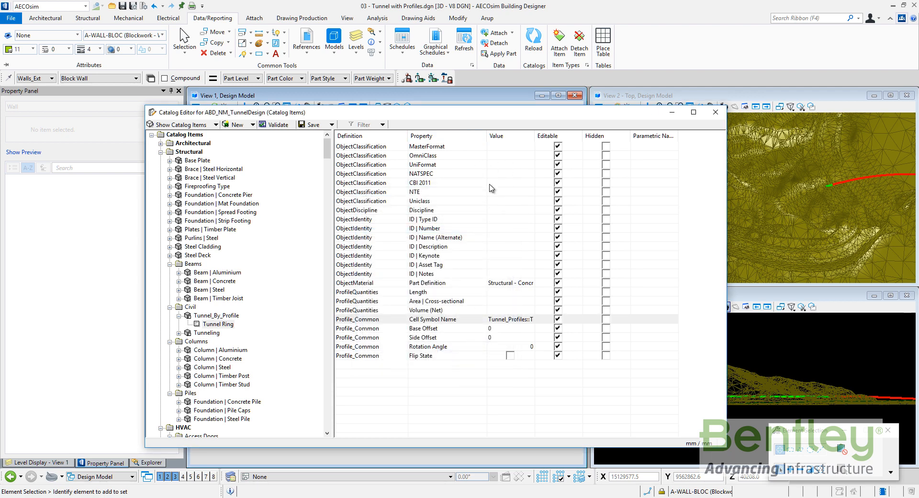
pyautogui.moveTo(494, 172)
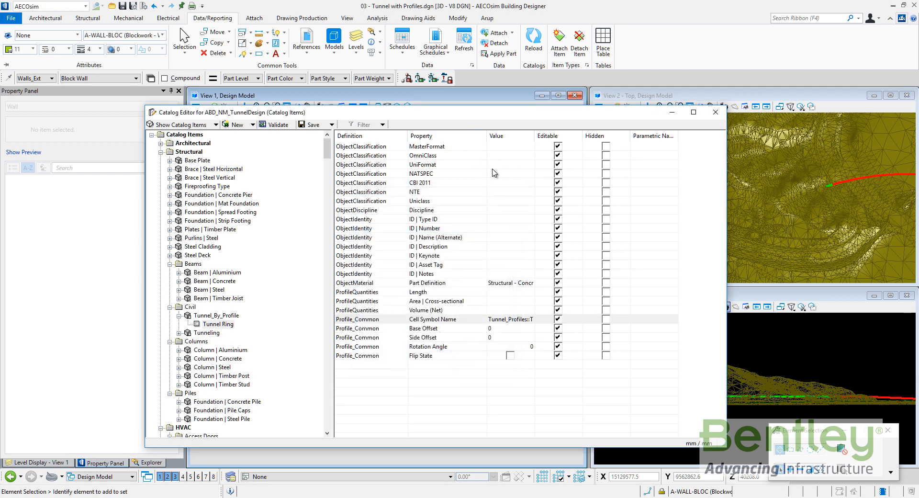
# Assign OmniClass 22-31 73 13, Cement Tunnel Grouting, to the Tunnel Ring item.
pyautogui.click(422, 155)
pyautogui.write('Tunnel')
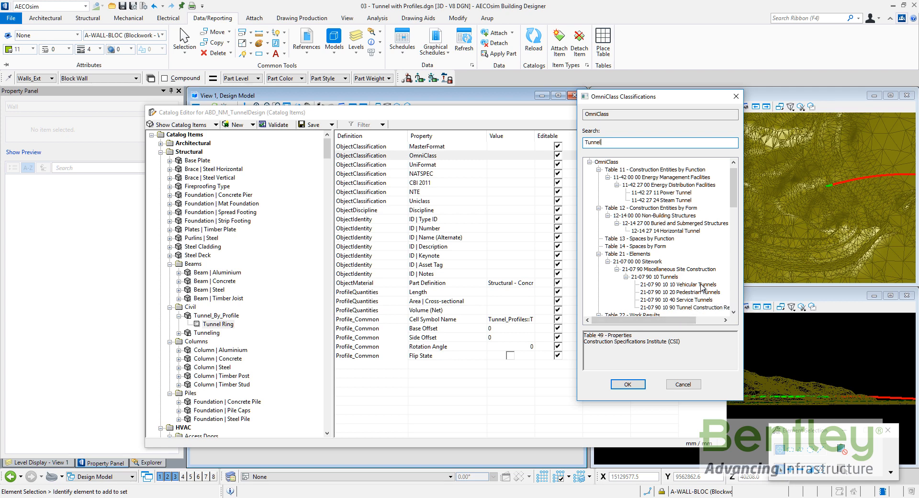
pyautogui.scroll(-3)
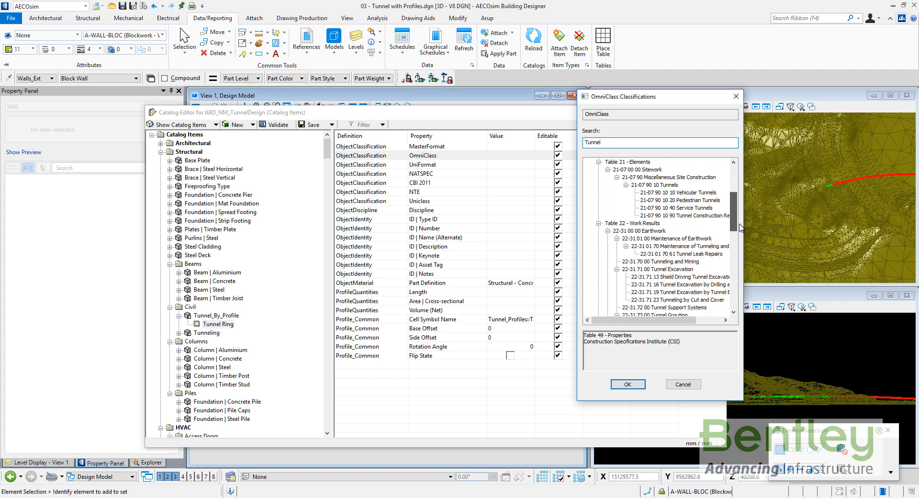
pyautogui.scroll(-3)
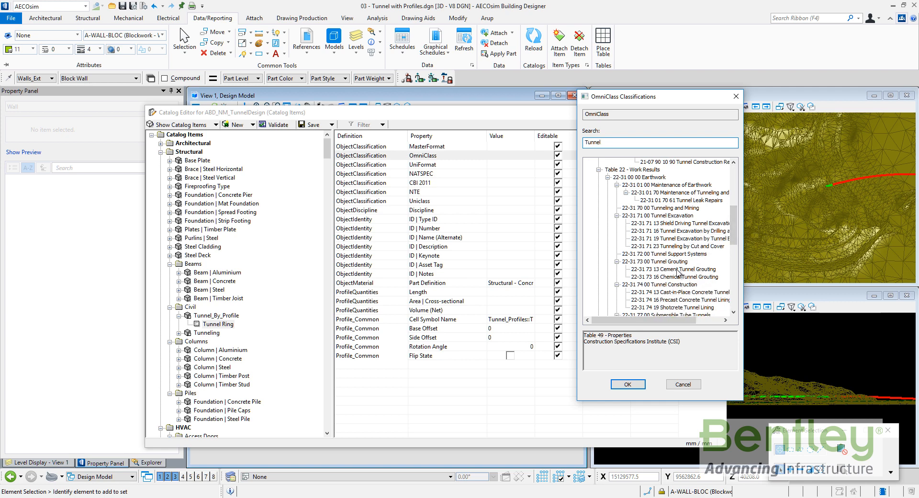
pyautogui.click(676, 292)
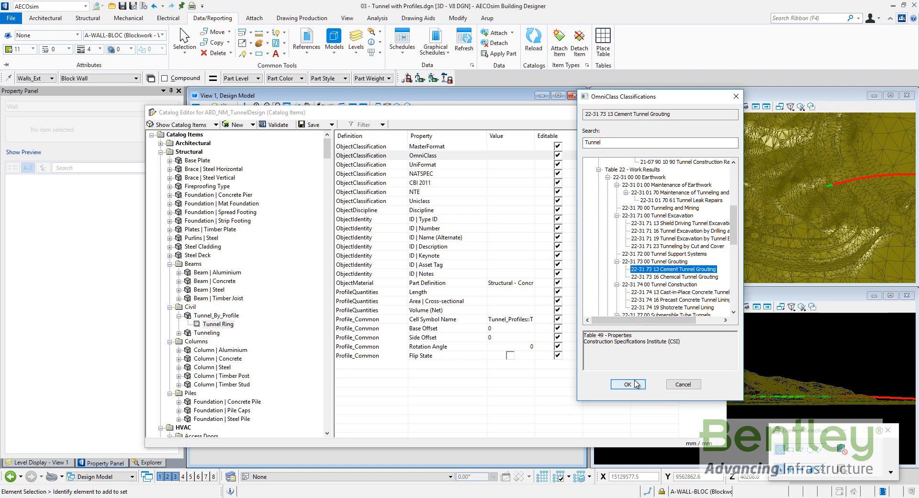
pyautogui.click(624, 384)
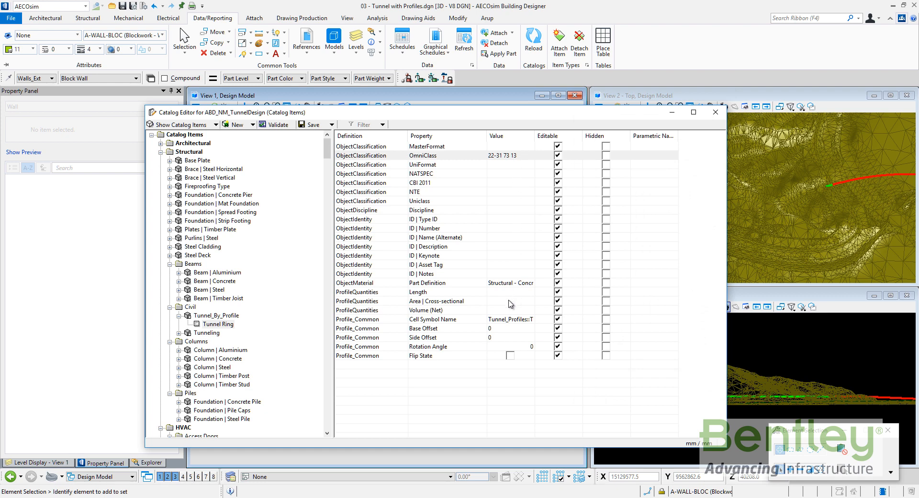
# Duplicate the Tunnel Ring item as 'Tunnel Ring with Platform'.
pyautogui.click(217, 324)
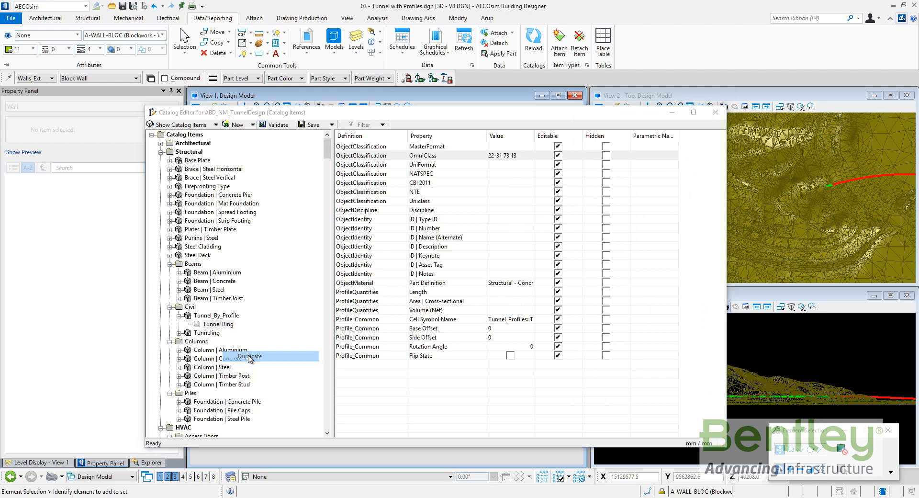
pyautogui.click(248, 356)
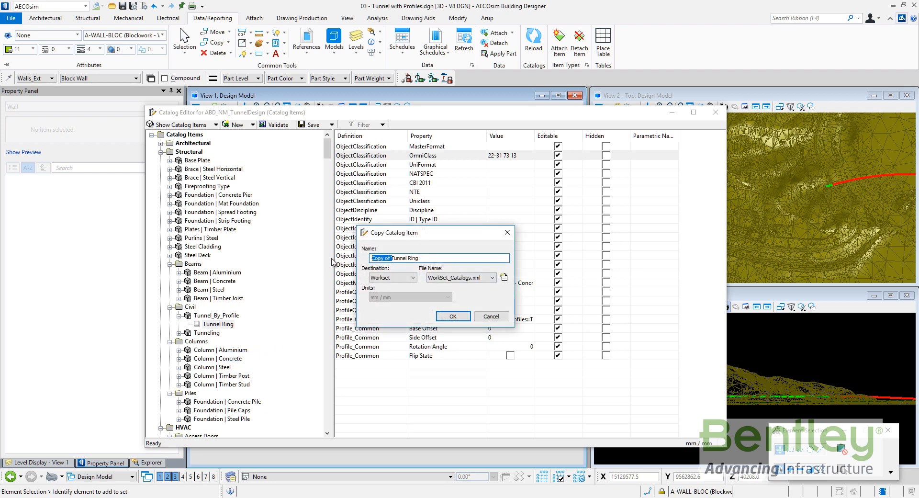
pyautogui.write('Tunnel Ring B')
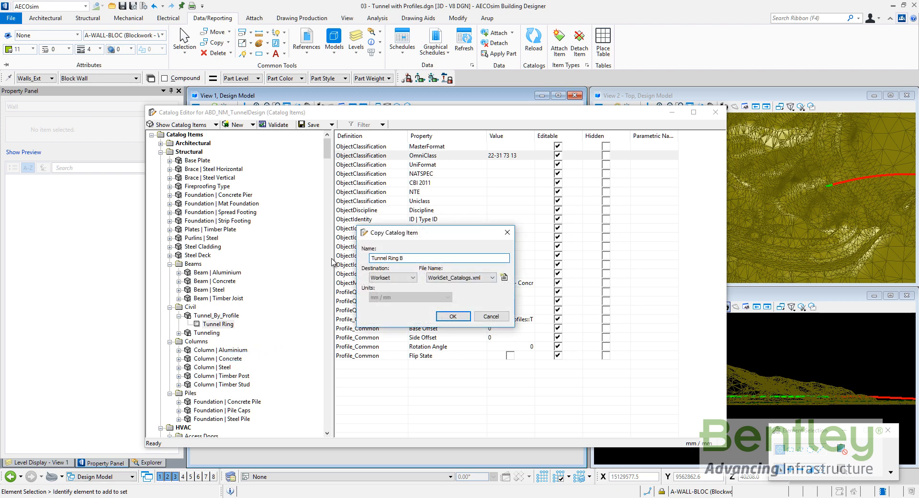
pyautogui.write('Tunnel Ring with Plat')
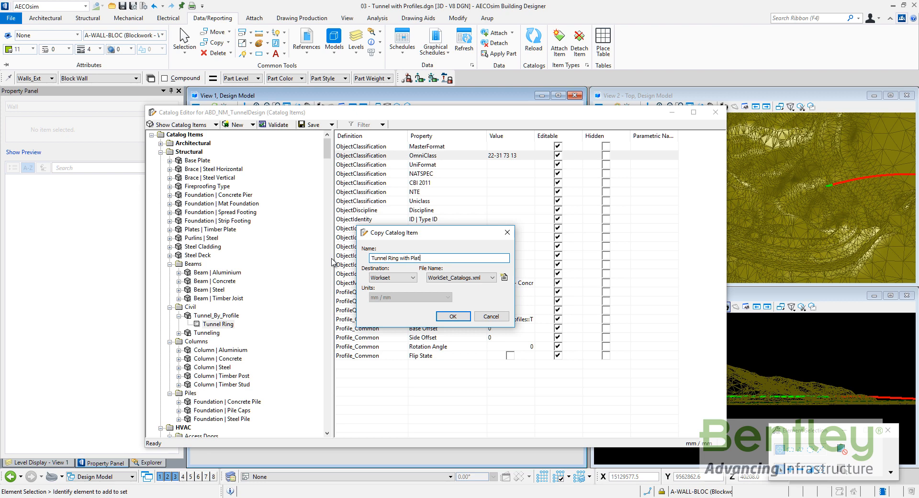
pyautogui.write('form')
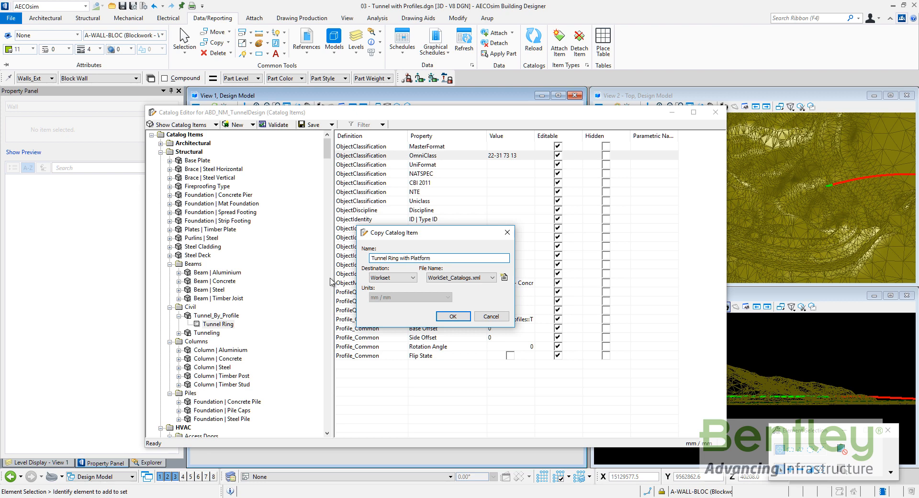
pyautogui.click(452, 316)
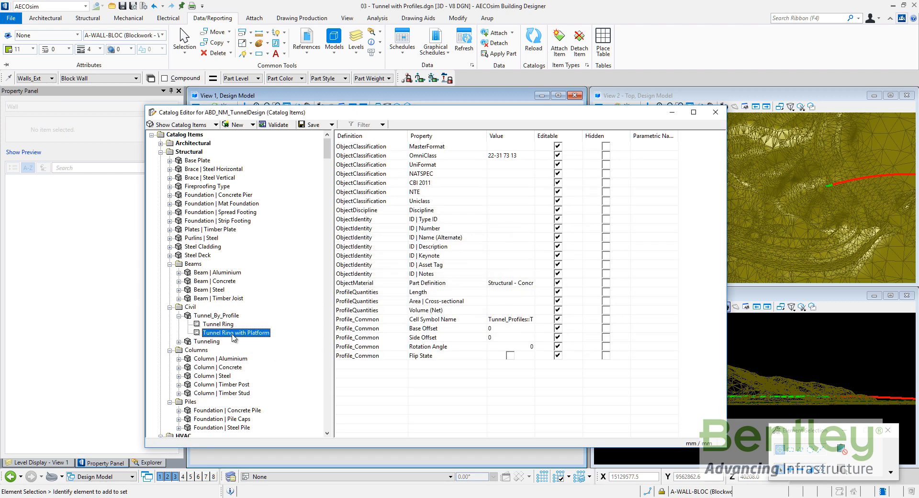
# Point the copy's Cell Symbol Name to the Tunnel Ring with Platform cell.
pyautogui.click(510, 318)
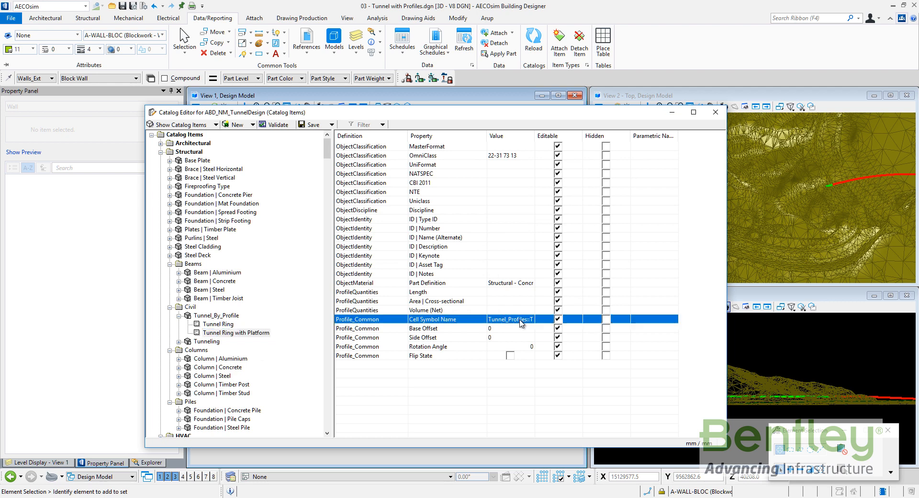
pyautogui.click(520, 318)
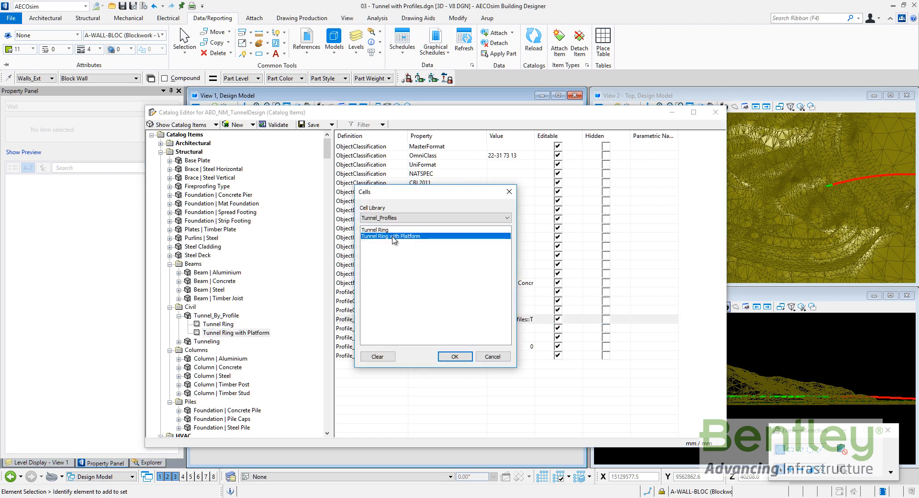
pyautogui.click(454, 356)
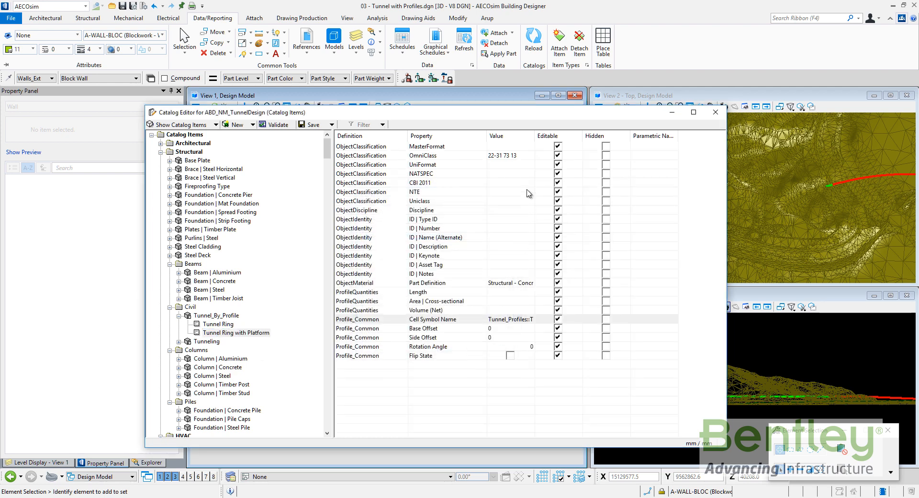
# Save the edited tunnel catalog and close the Catalog Editor window.
pyautogui.click(433, 319)
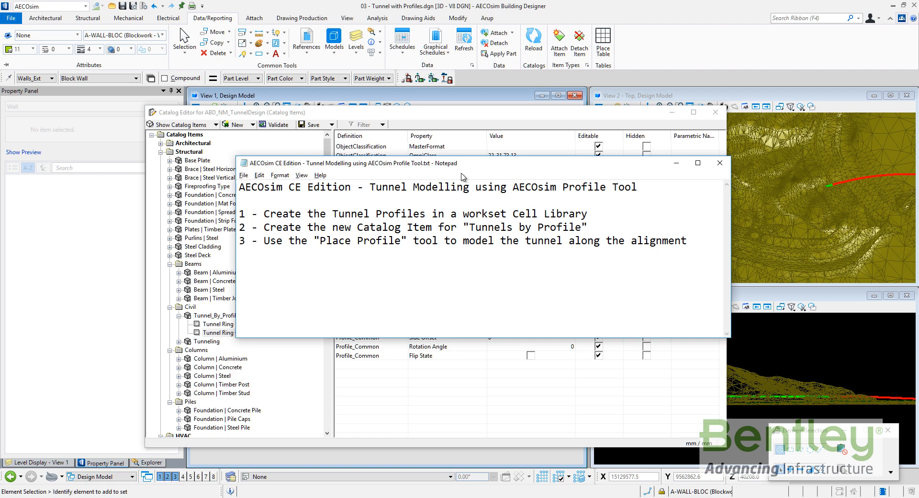
pyautogui.click(311, 123)
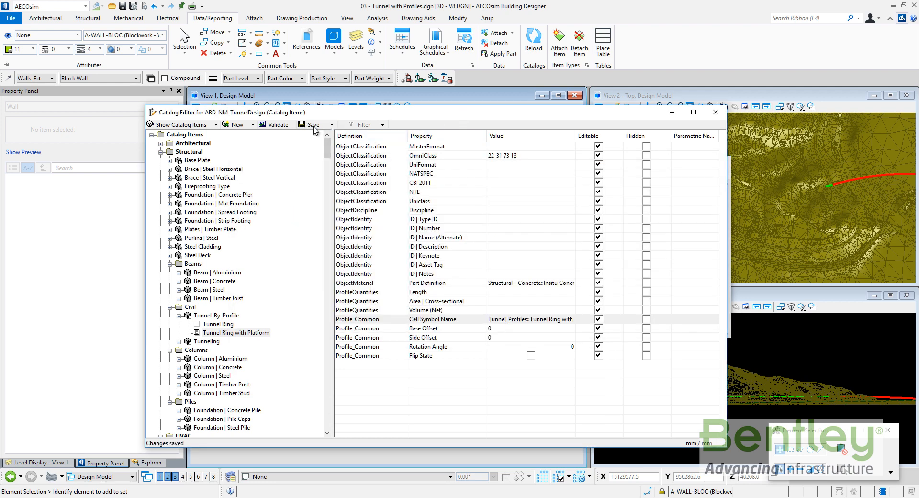
pyautogui.moveTo(715, 112)
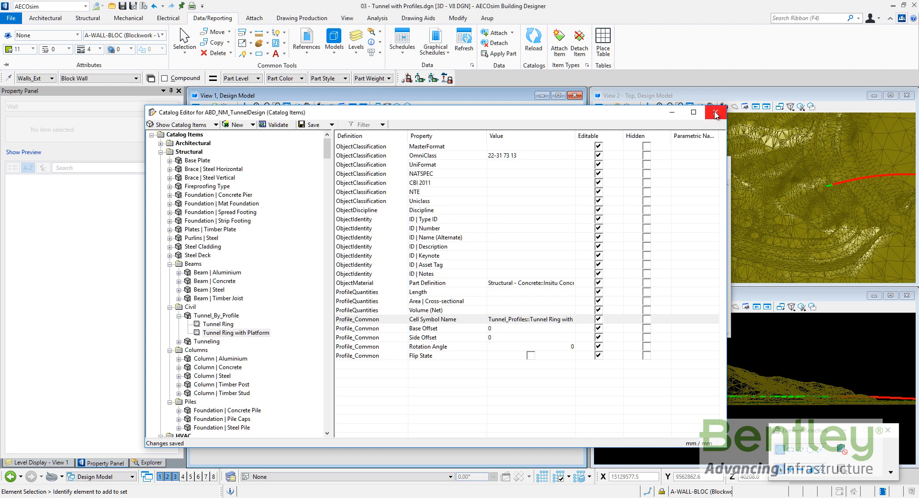
pyautogui.click(715, 112)
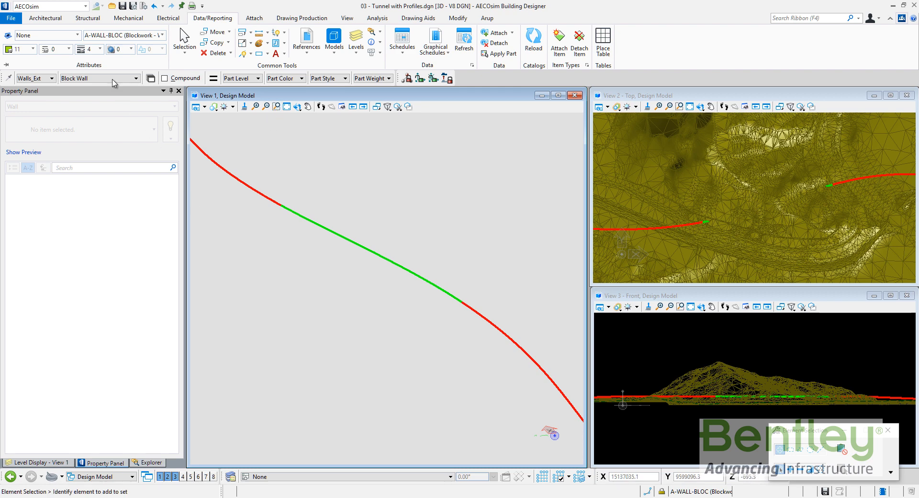
pyautogui.moveTo(501, 53)
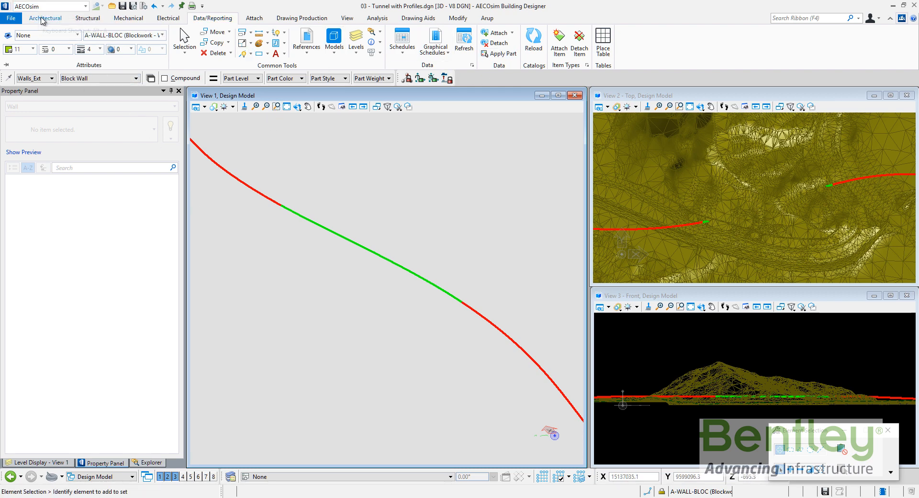
# Start Place Profile with catalog type Tunnel_By_Profile and item Tunnel Ring with Platform.
pyautogui.click(45, 19)
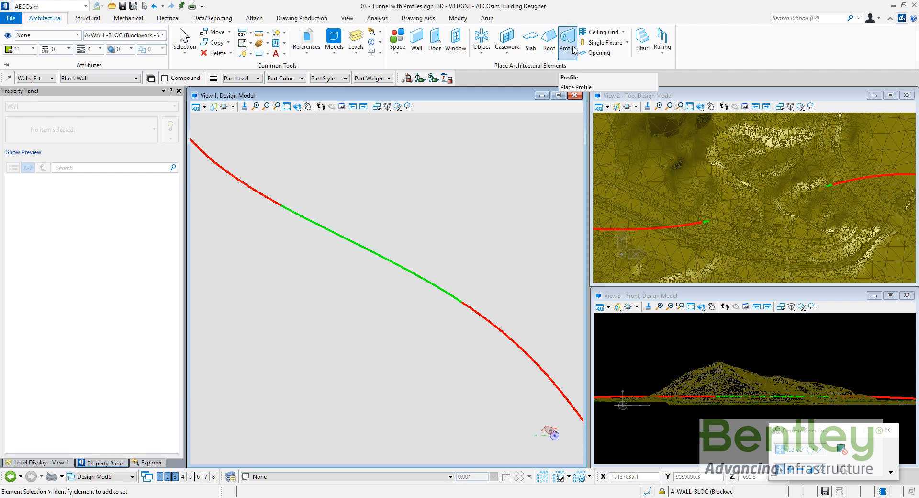
pyautogui.click(566, 41)
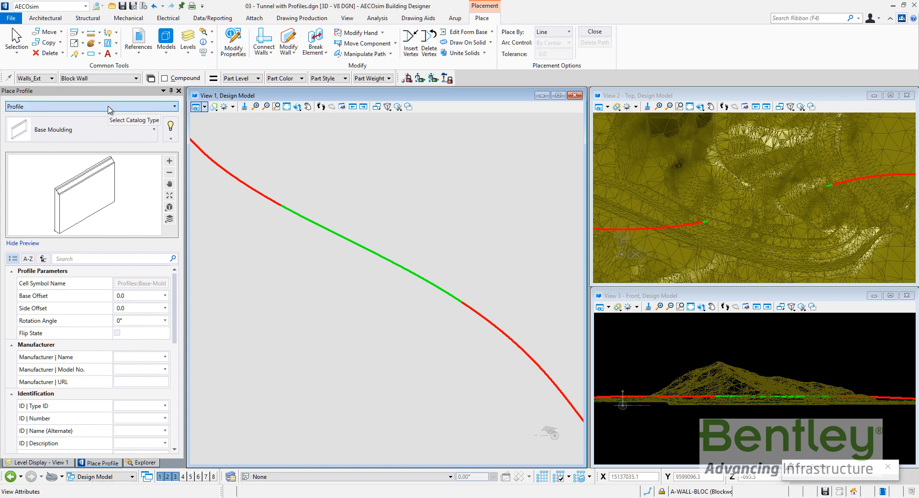
pyautogui.click(81, 129)
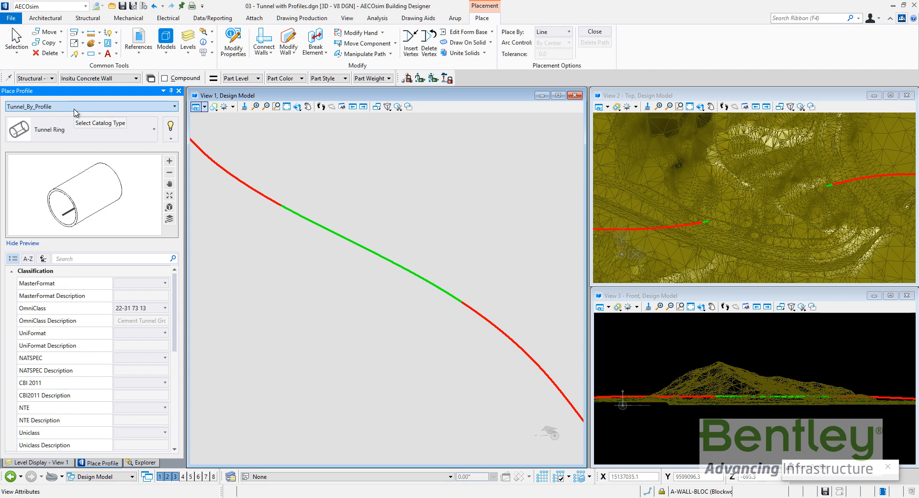
pyautogui.click(82, 129)
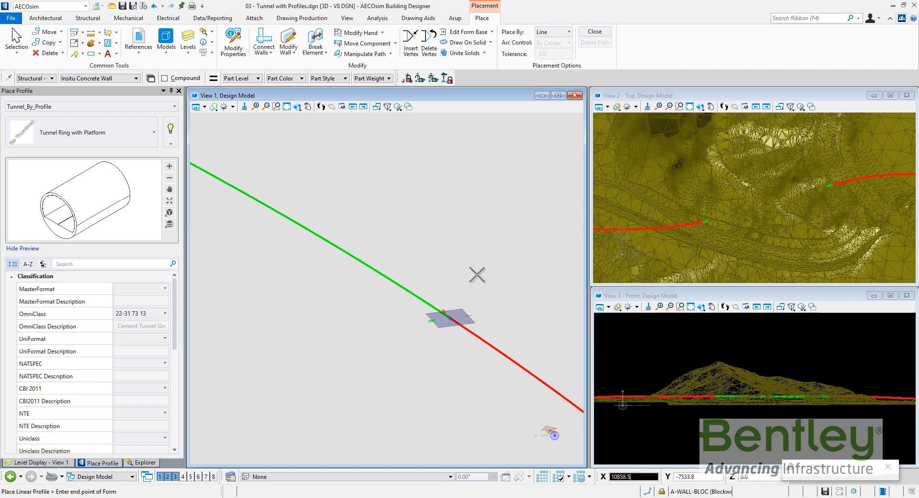
# Place the tunnel ring profile By Path along the green alignment.
pyautogui.click(551, 31)
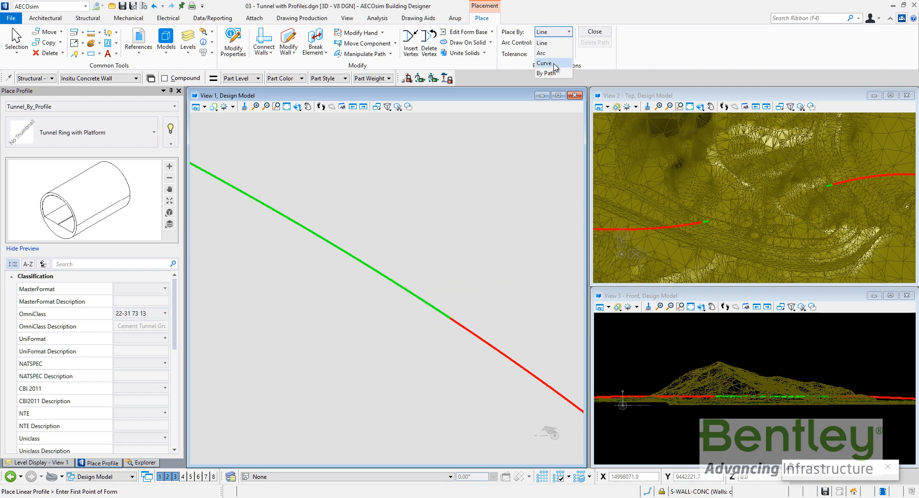
pyautogui.click(546, 73)
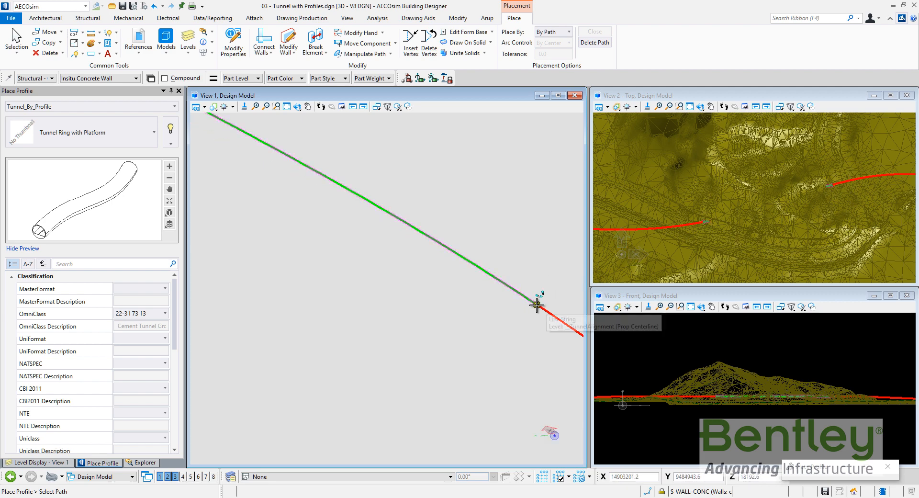
pyautogui.click(535, 293)
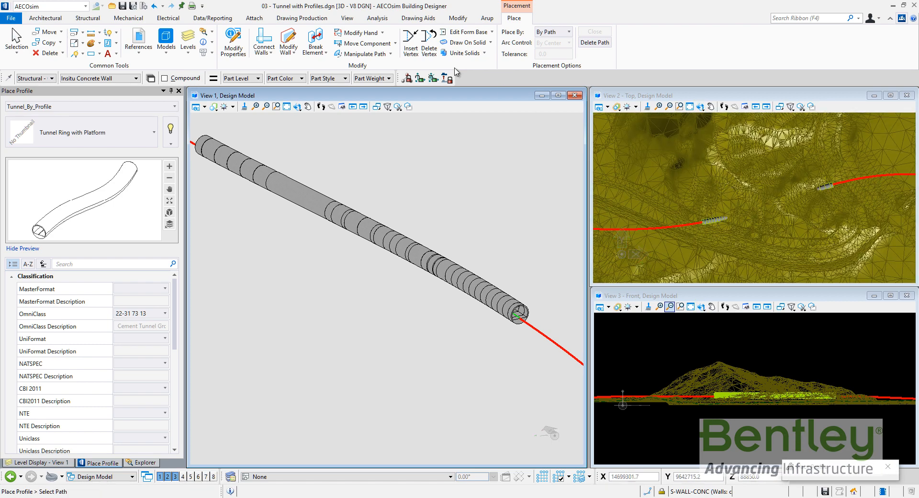
# Open Schedules and list the Tunnel_By_Profile items under Structural > Civil.
pyautogui.click(212, 17)
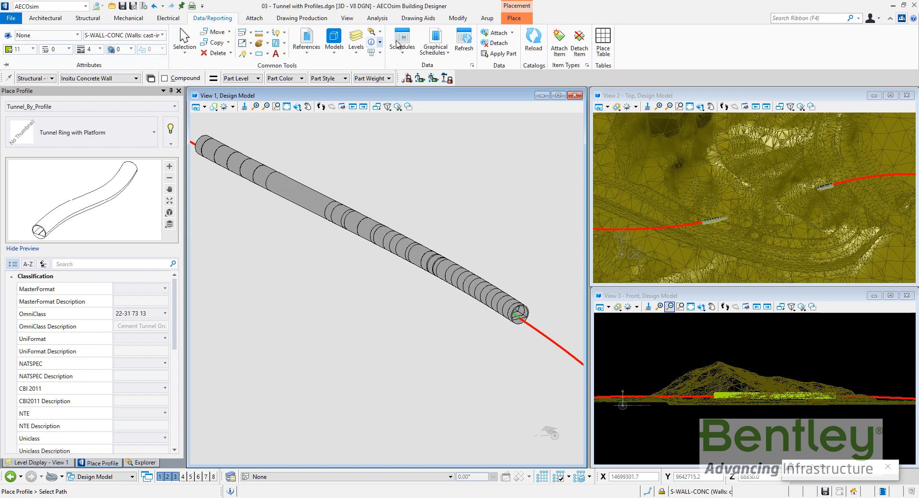
pyautogui.click(402, 41)
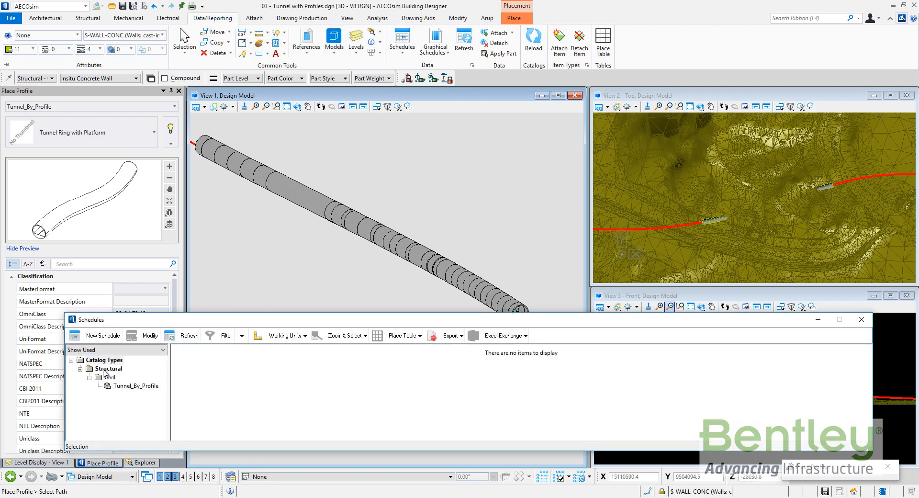
pyautogui.click(138, 385)
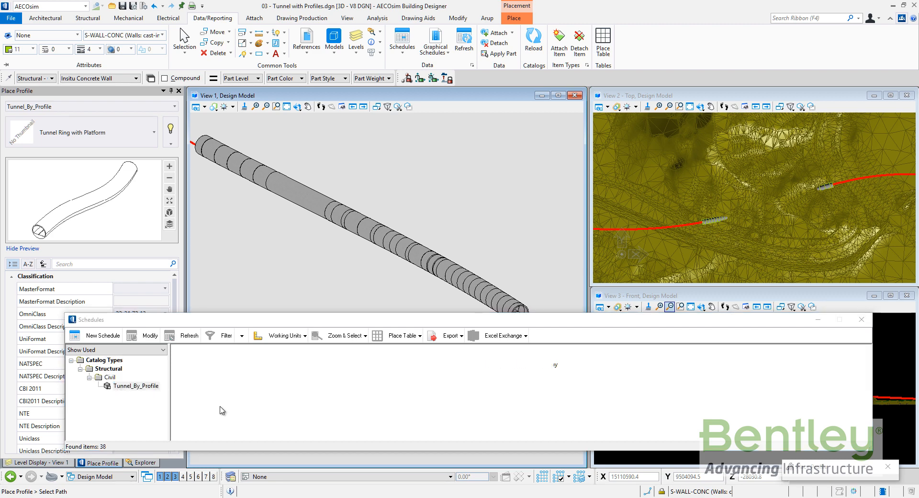
pyautogui.click(137, 386)
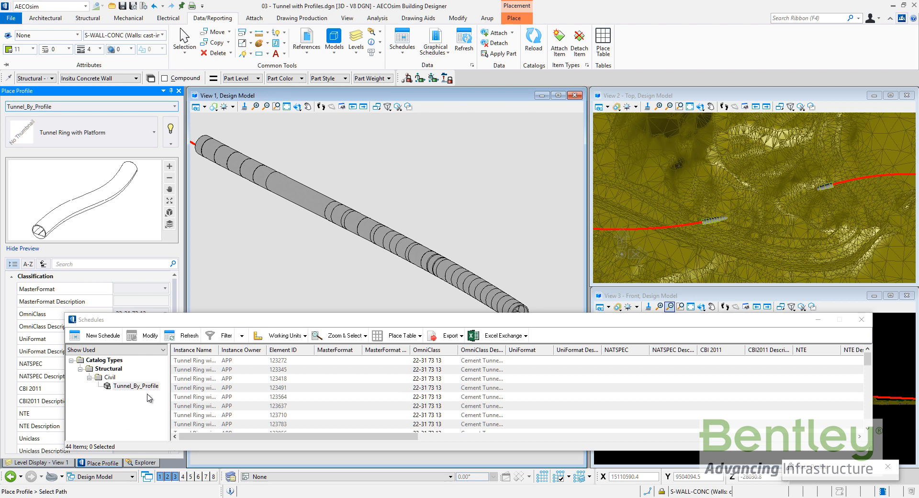
pyautogui.click(135, 385)
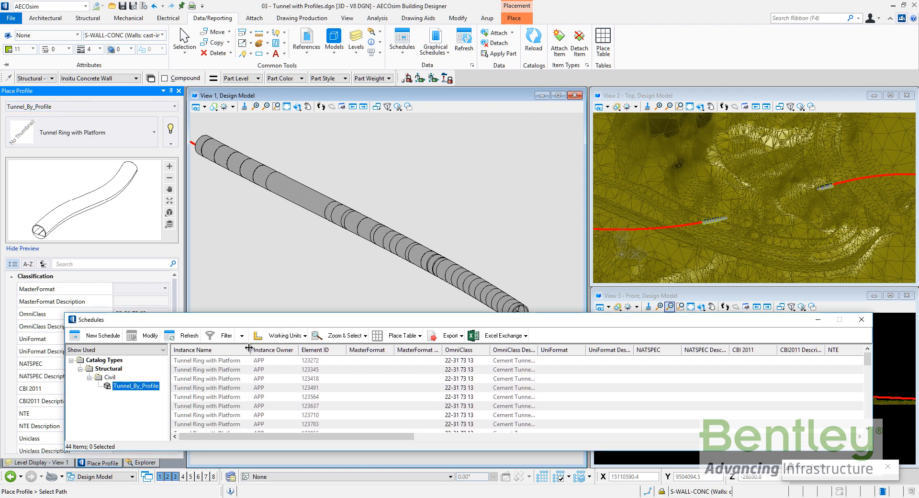
# Select ring rows, including the 45111.787 mm segment, to highlight them in the model.
pyautogui.click(207, 360)
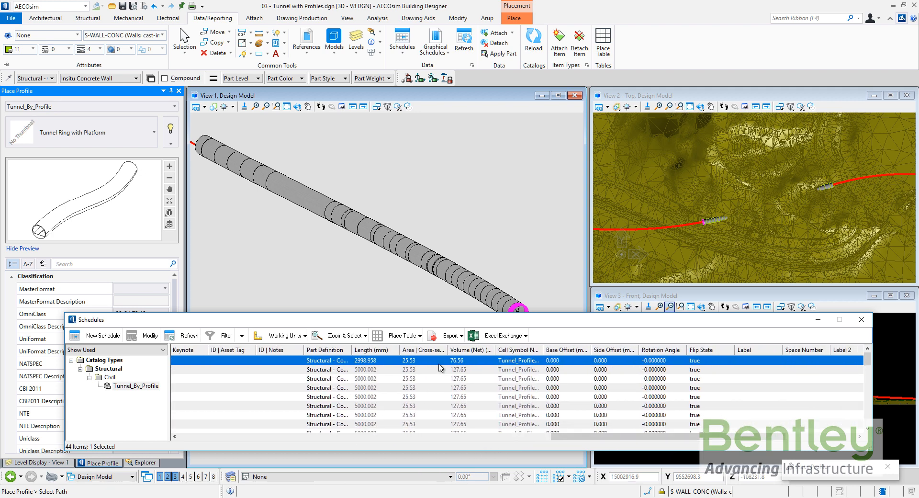
pyautogui.moveTo(473, 376)
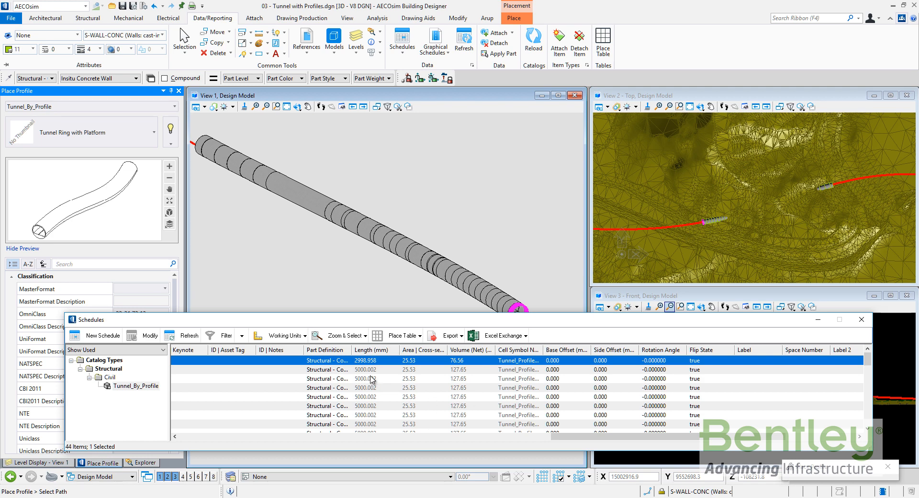
pyautogui.click(368, 369)
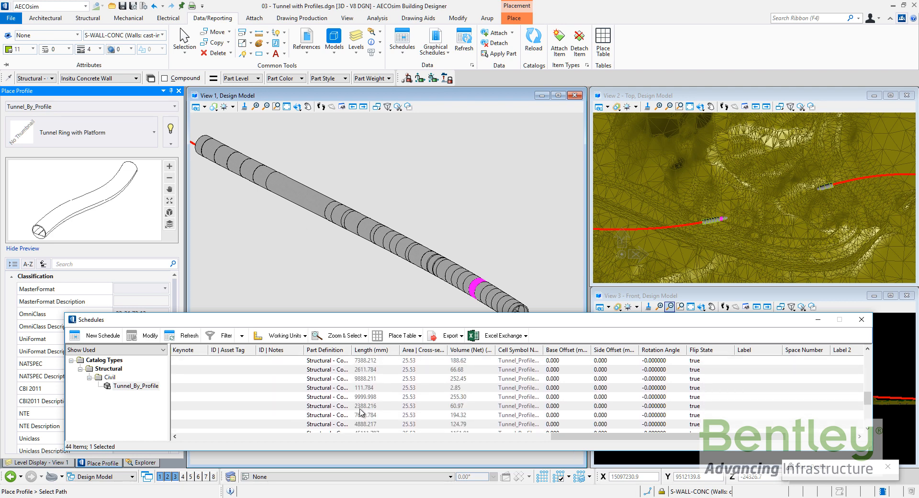
pyautogui.click(369, 406)
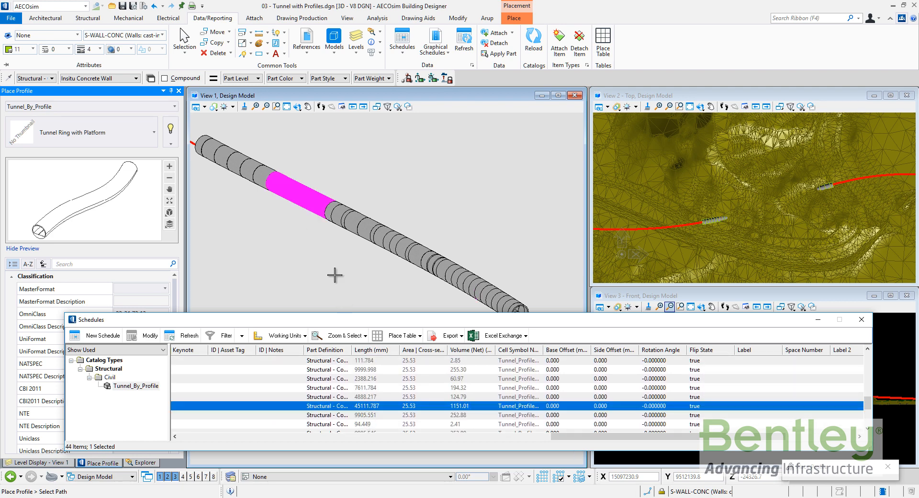